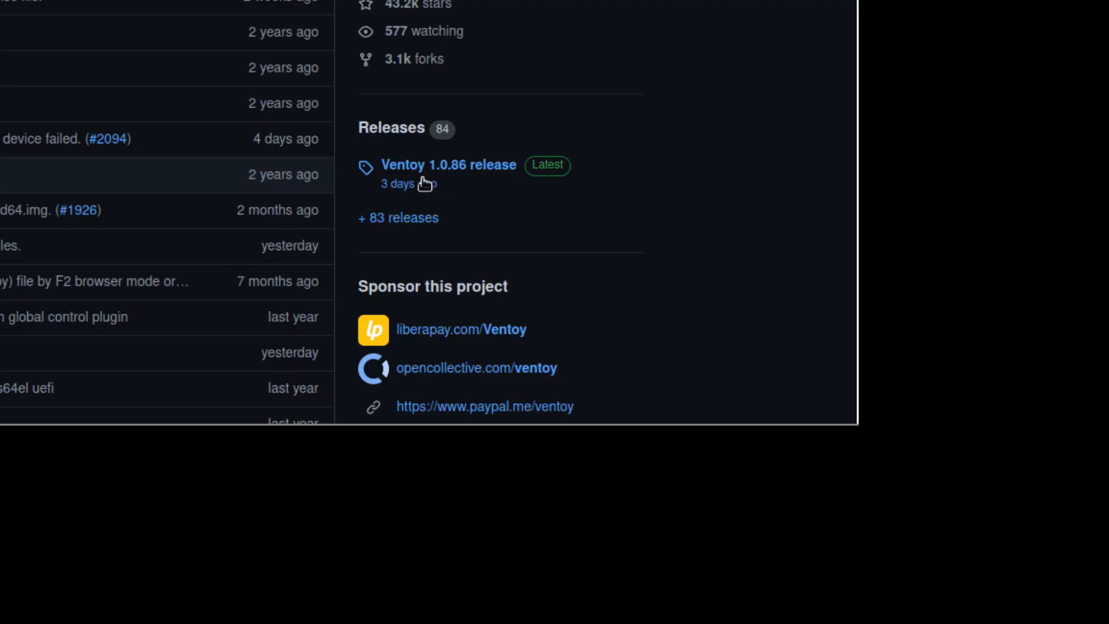
# - Open the Ventoy 1.0.86 release and download ventoy-1.0.86-linux.tar.gz from its assets
pyautogui.click(448, 164)
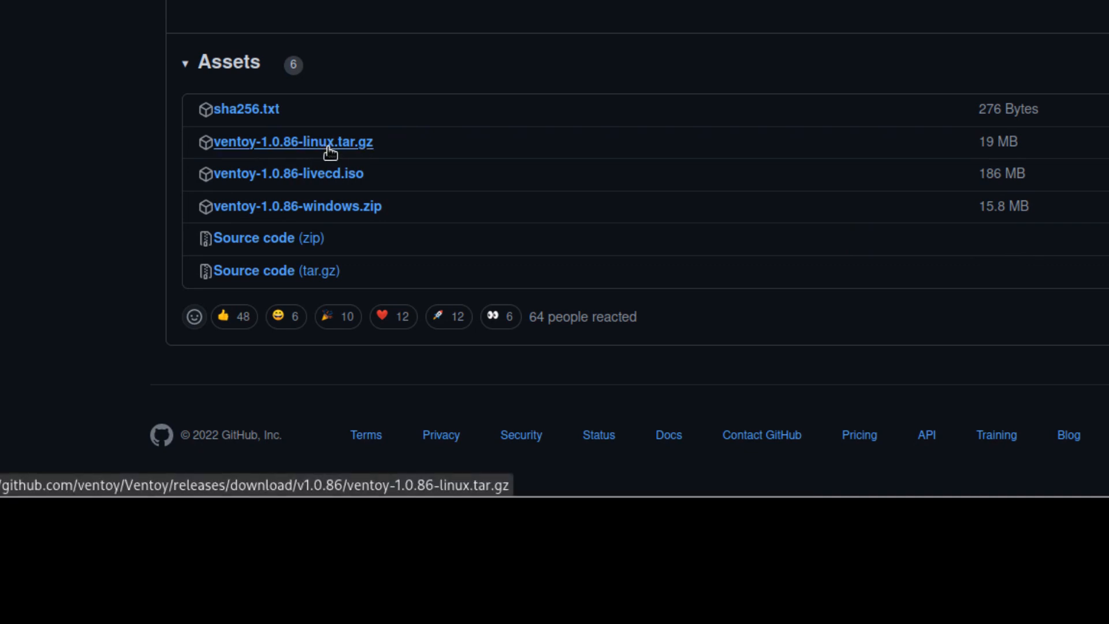
pyautogui.click(293, 141)
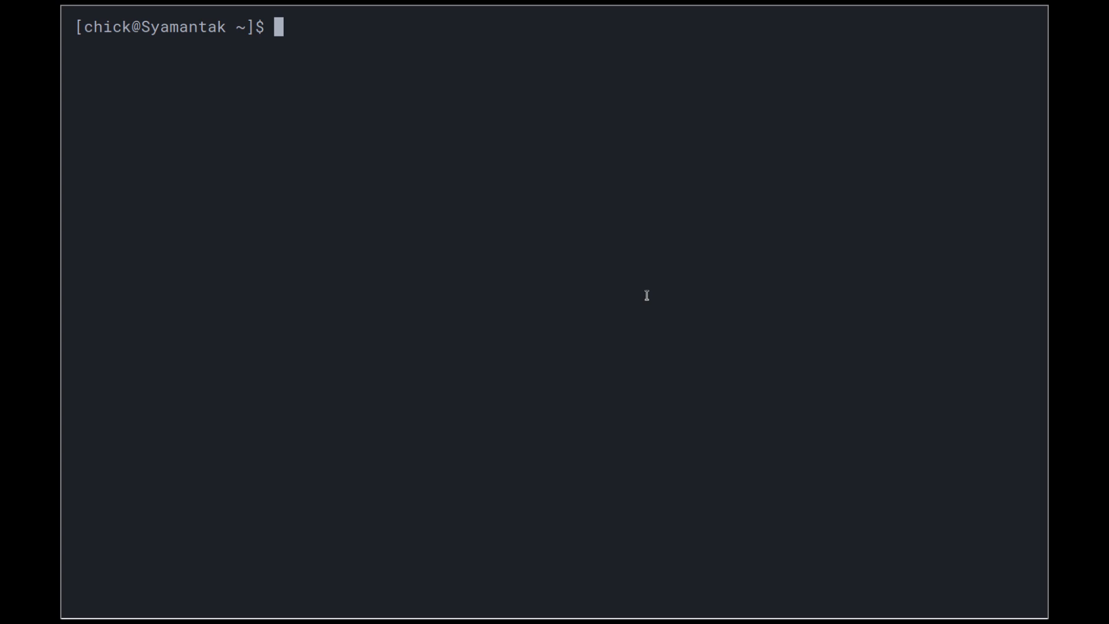
# - Extract ventoy-1.0.86-linux.tar.gz in Downloads and enter the ventoy-1.0.86 folder
pyautogui.write('cd Downloads/')
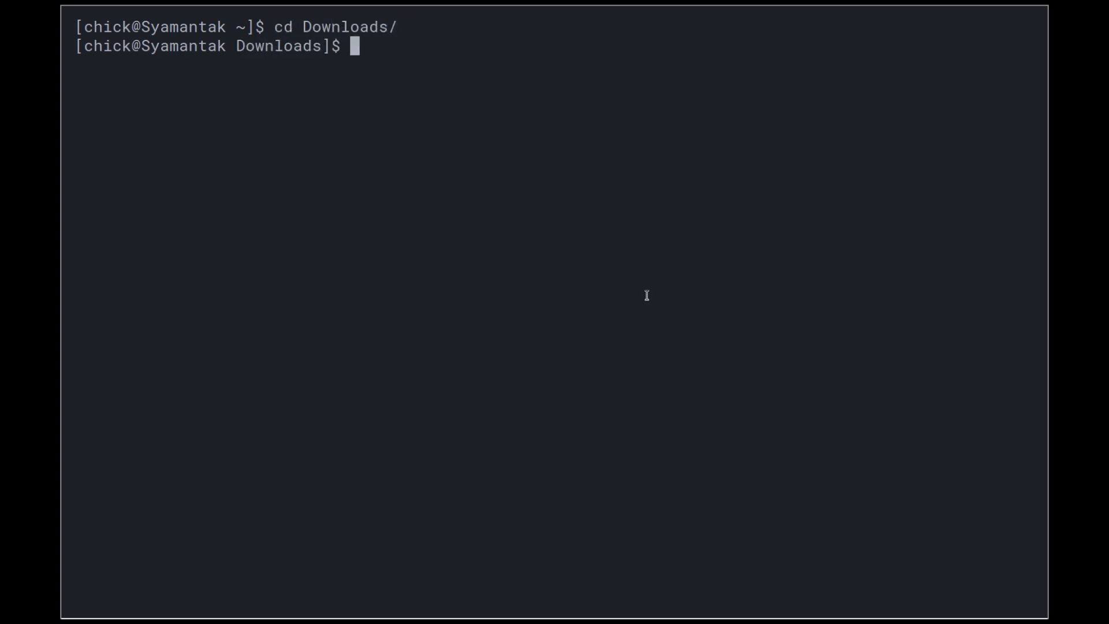
pyautogui.write('ls')
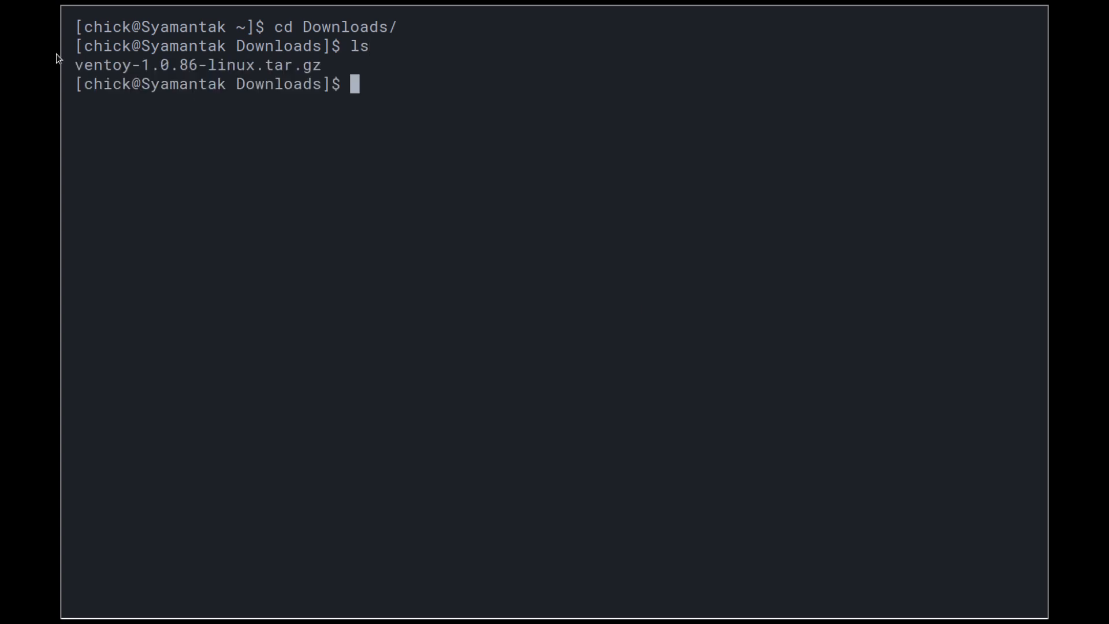
pyautogui.write('t')
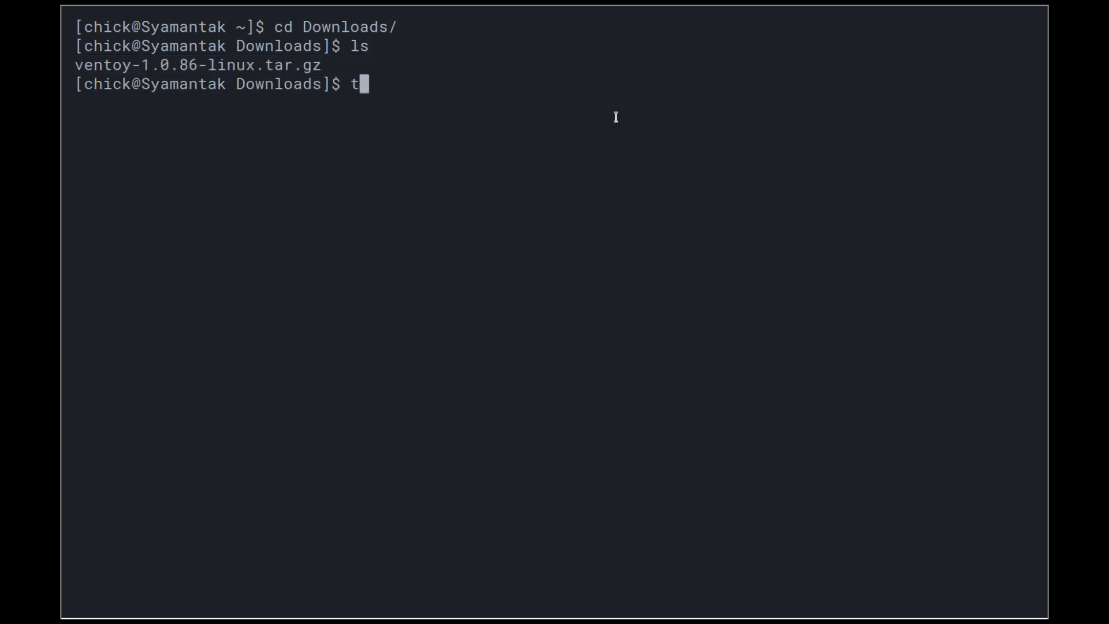
pyautogui.write('ar -xf')
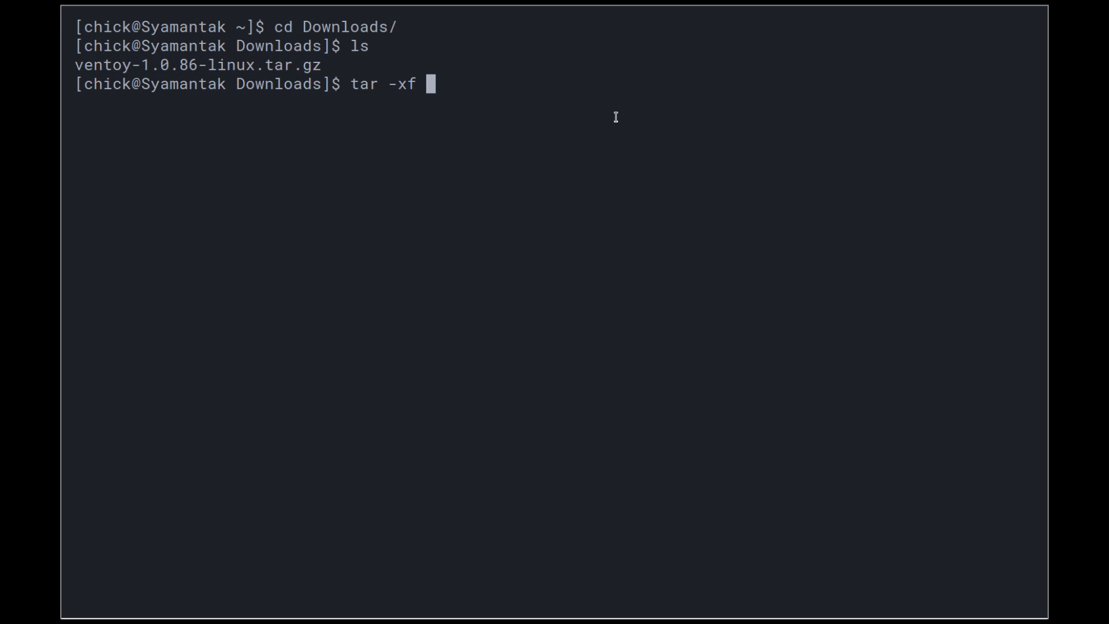
pyautogui.write('ventoy-1.0.86-linux.tar.gz')
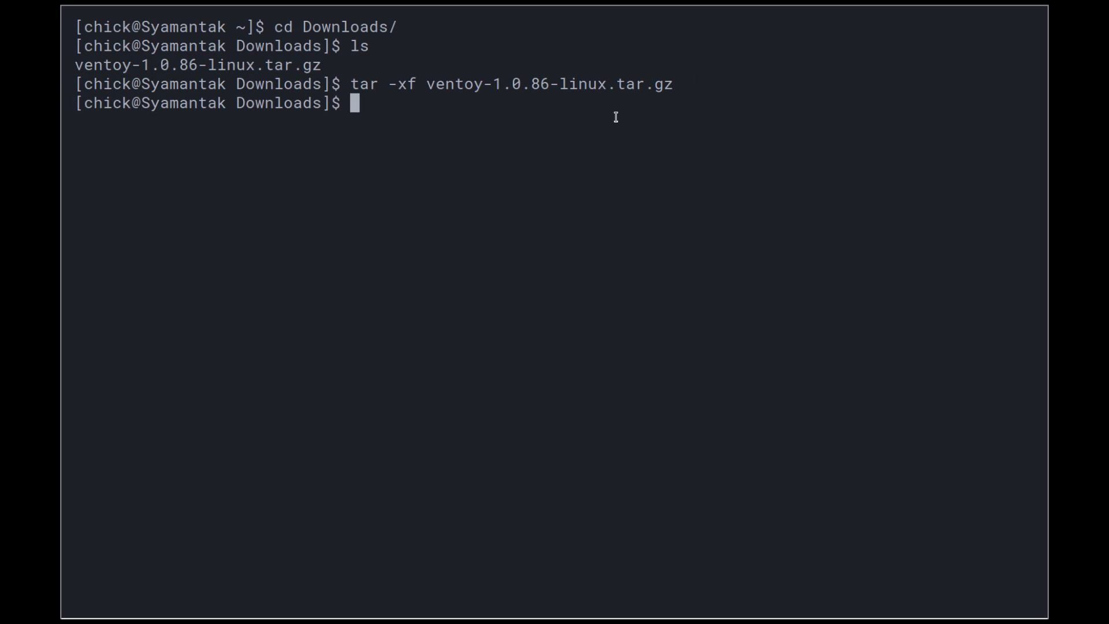
pyautogui.write('cd ventoy-1.0.86')
pyautogui.write('ls')
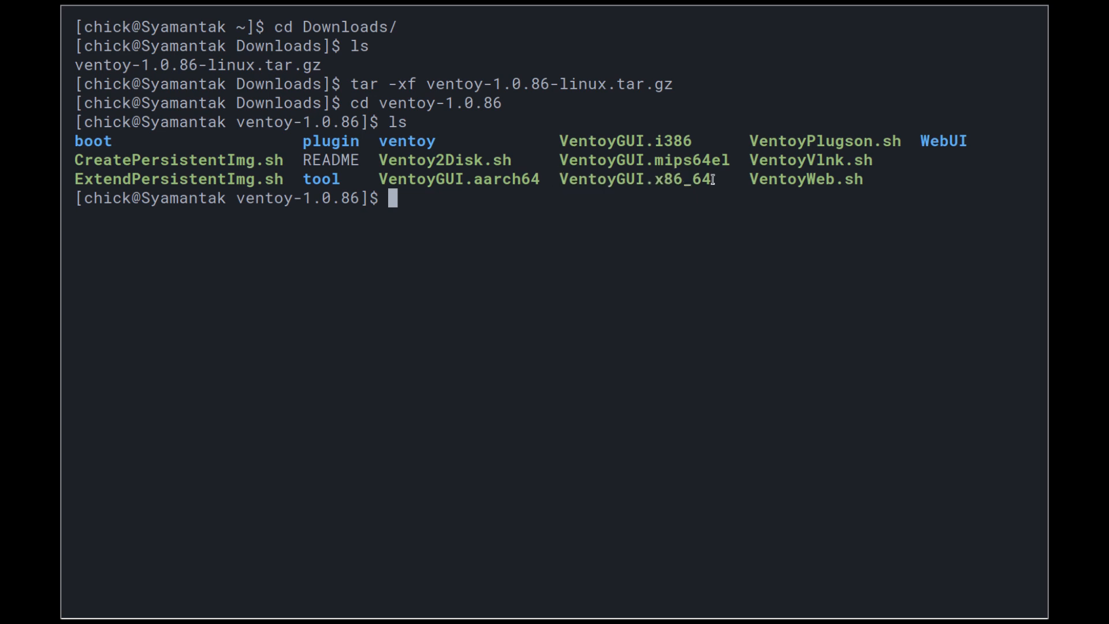
# - Run VentoyGUI.x86_64 with sudo to launch the Ventoy installer as root
pyautogui.doubleClick(634, 179)
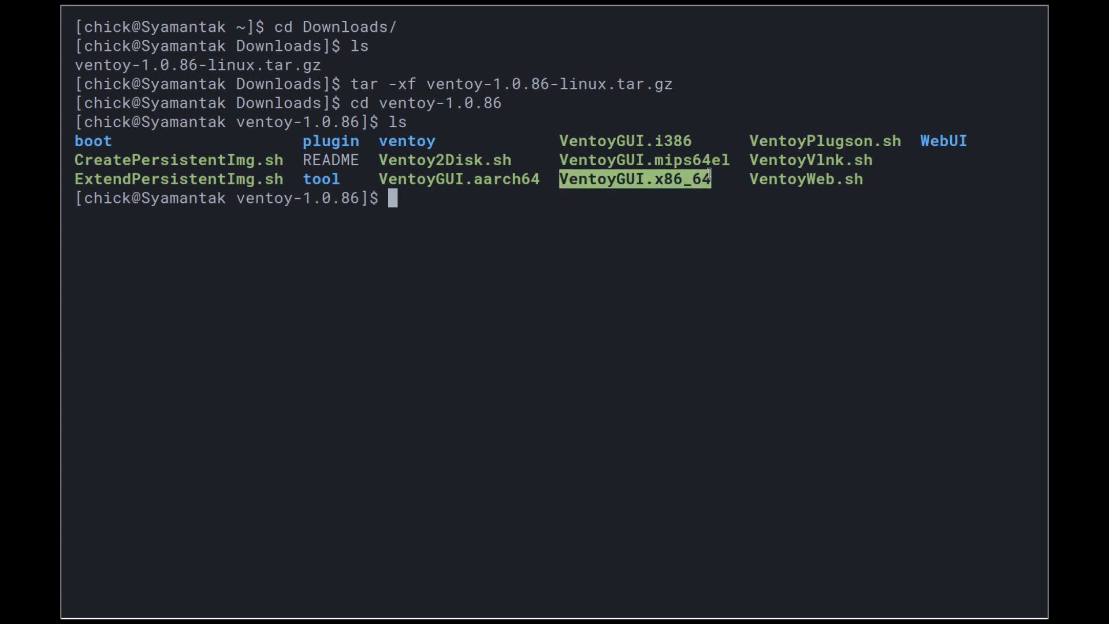
pyautogui.press('ctrl+shift+c')
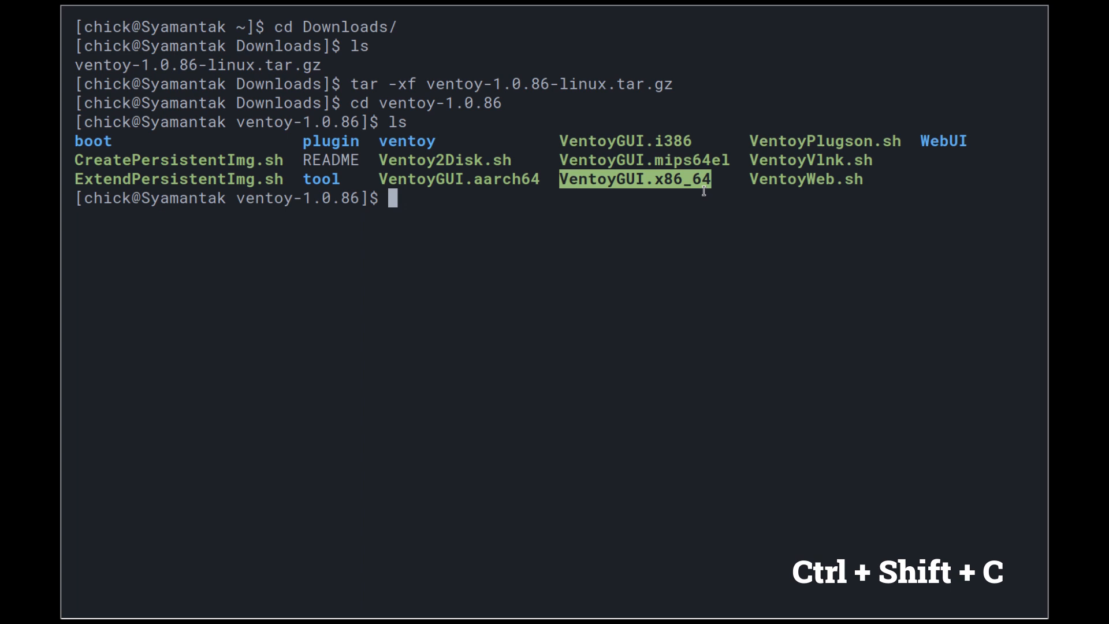
pyautogui.write('sudo ./')
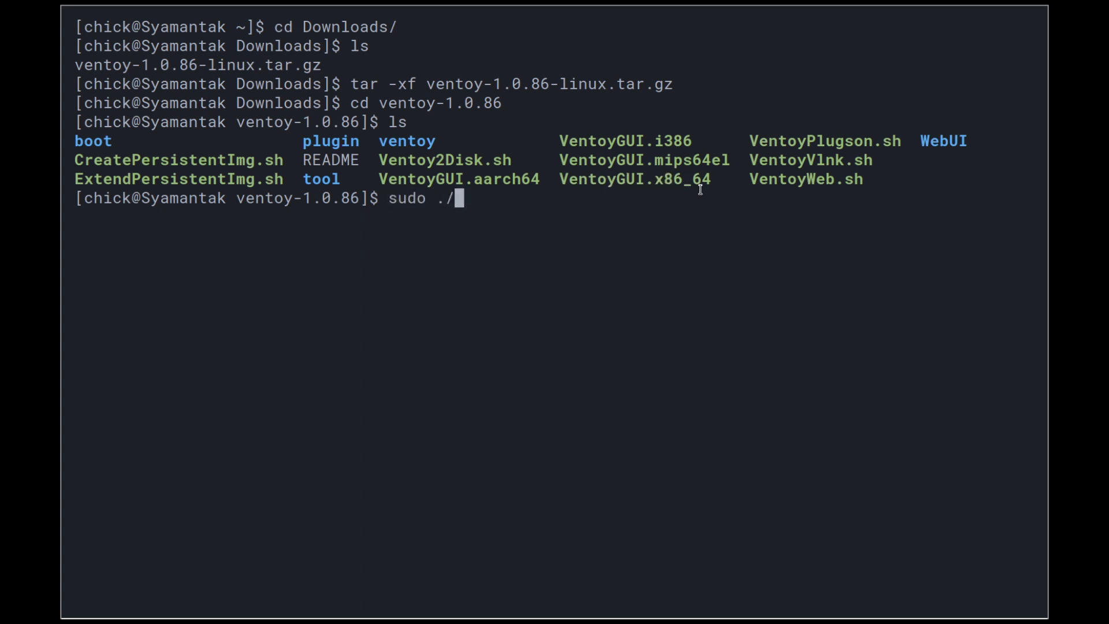
pyautogui.press('ctrl+shift+v')
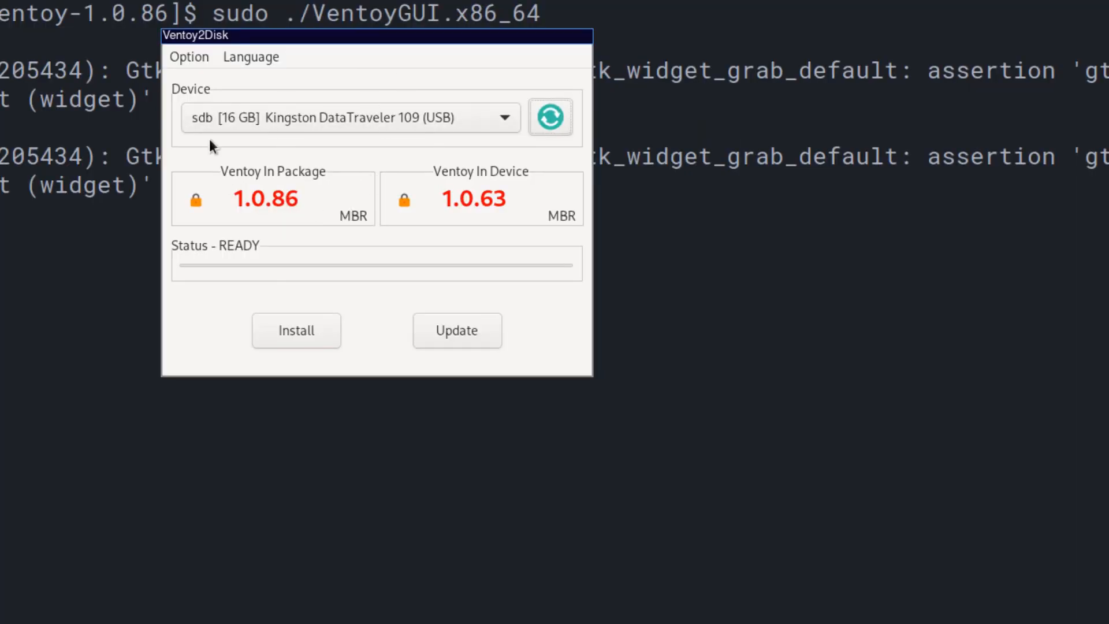
# - Check the 16 GB Kingston device and confirm Secure Boot Support in the Option menu
pyautogui.click(350, 117)
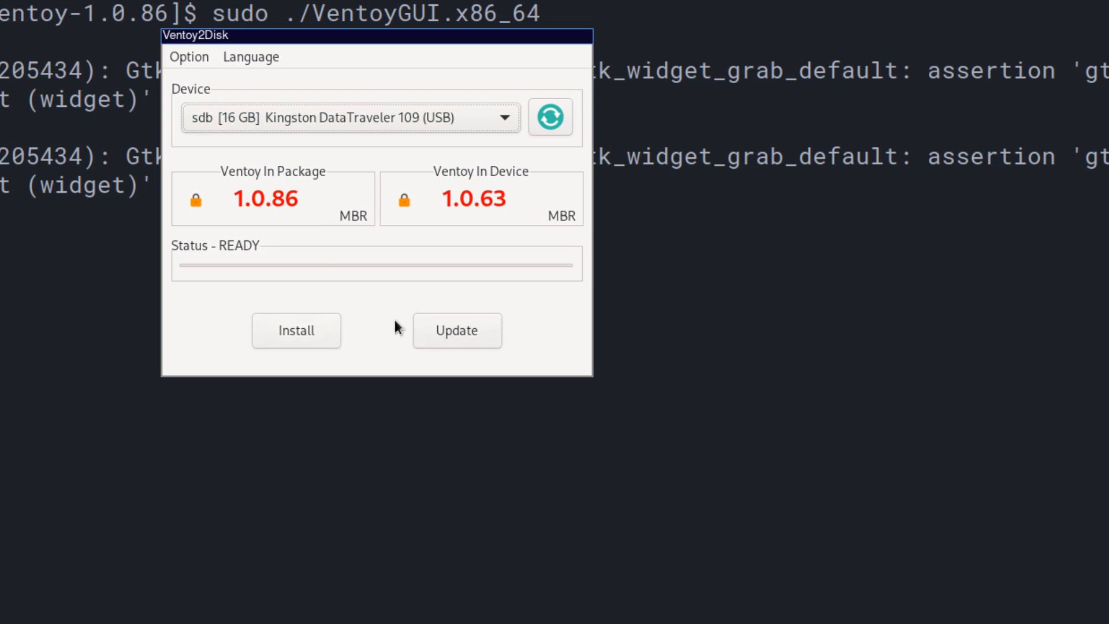
pyautogui.click(188, 57)
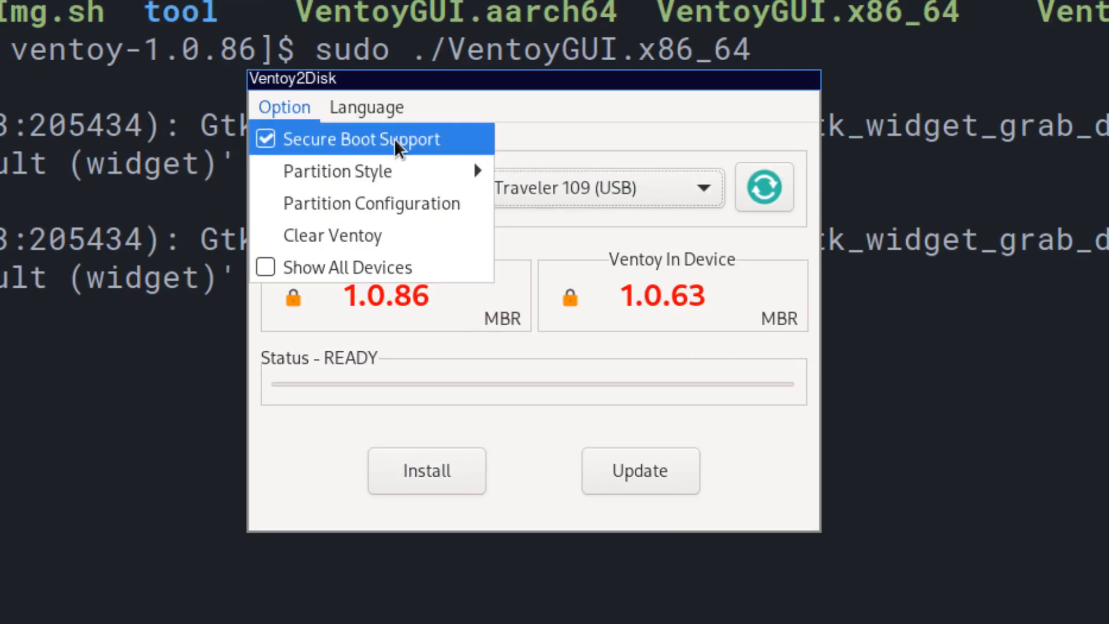
pyautogui.moveTo(382, 160)
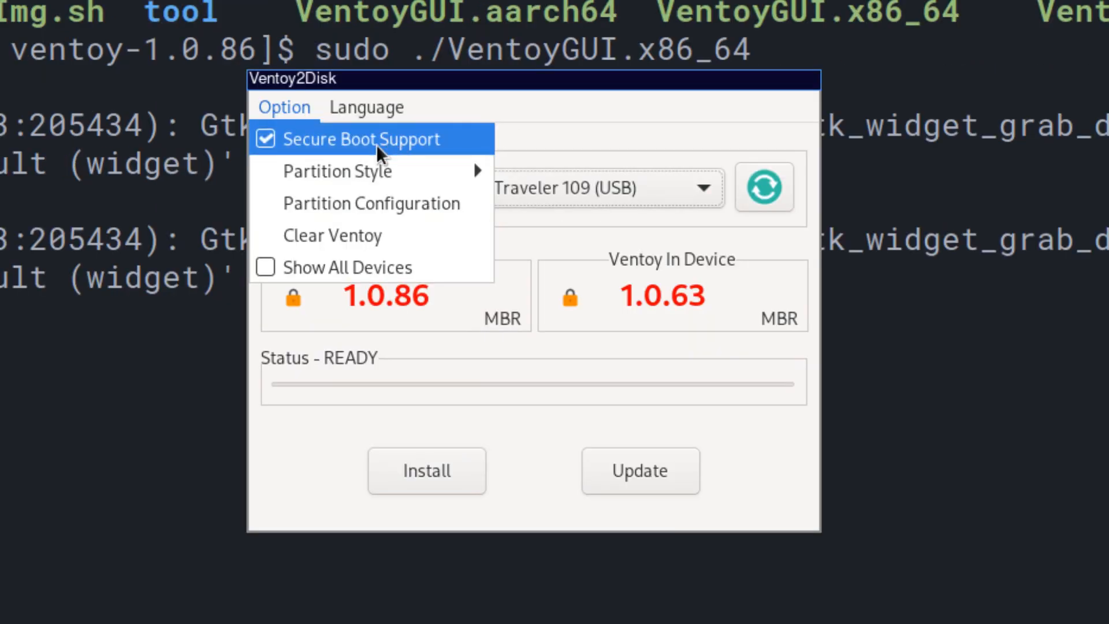
pyautogui.moveTo(346, 267)
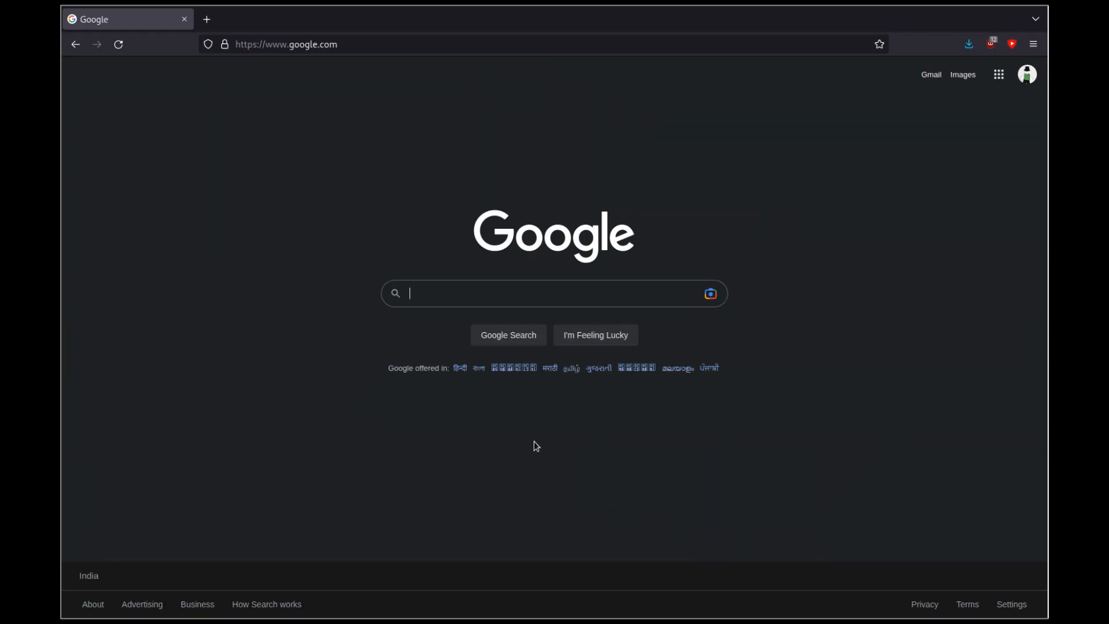
# - Select Windows 10 (multi-edition ISO) and English (United States) on Microsoft's download page
pyautogui.press('F11')
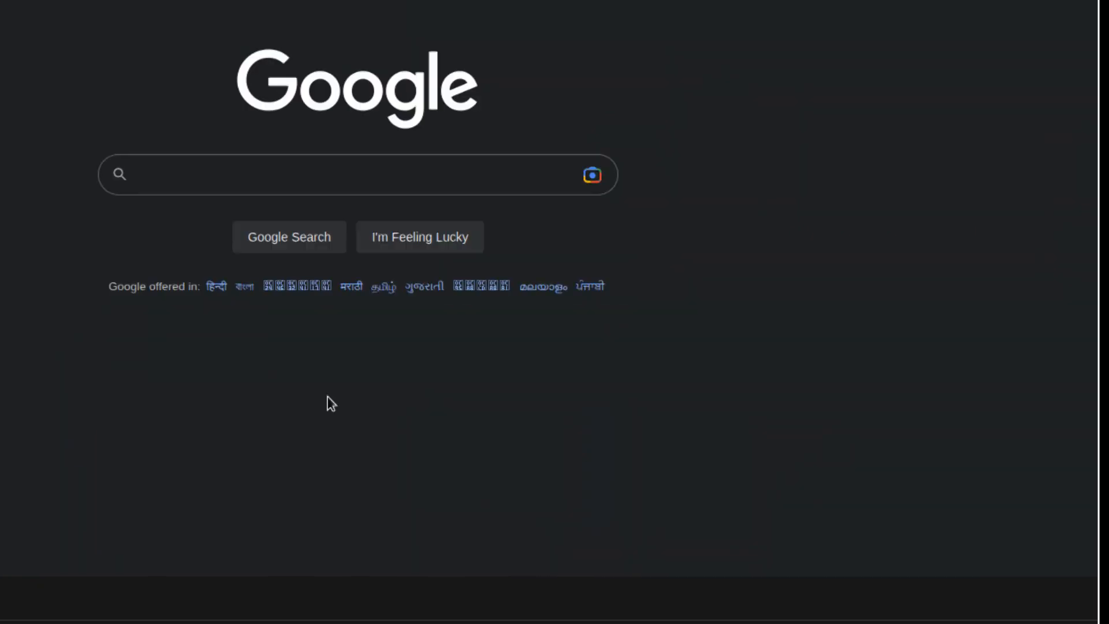
pyautogui.write('Windows 10')
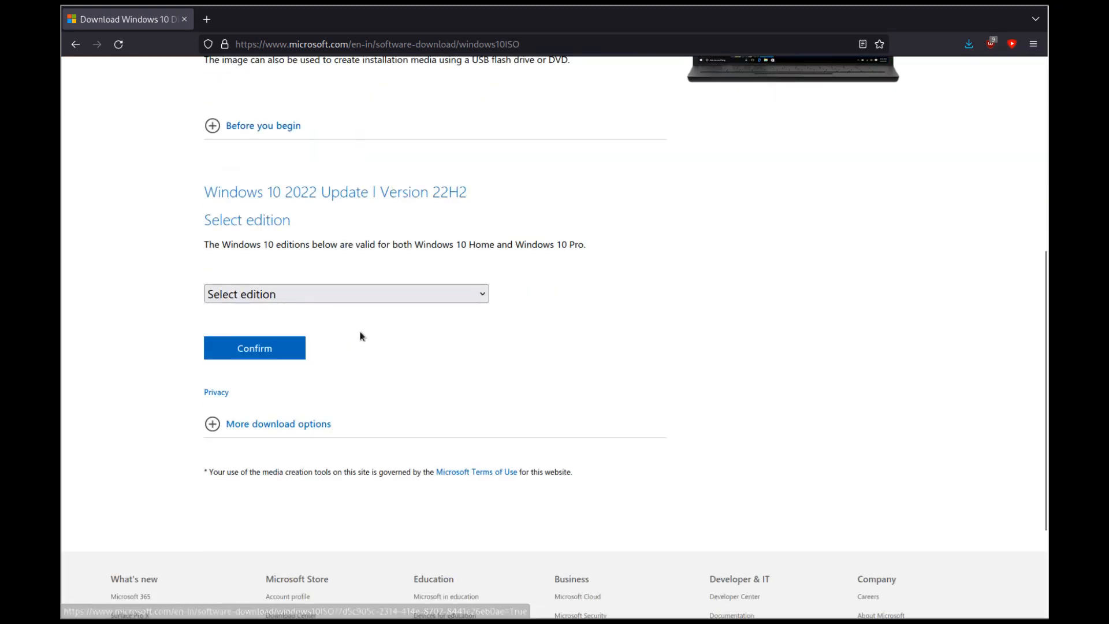
pyautogui.click(346, 294)
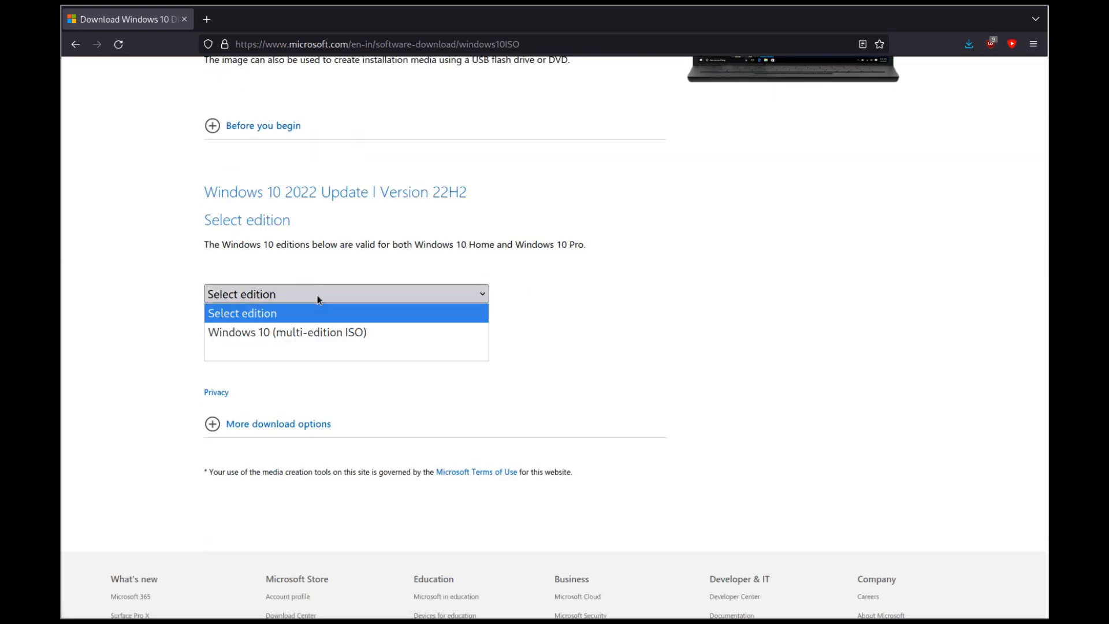
pyautogui.click(288, 332)
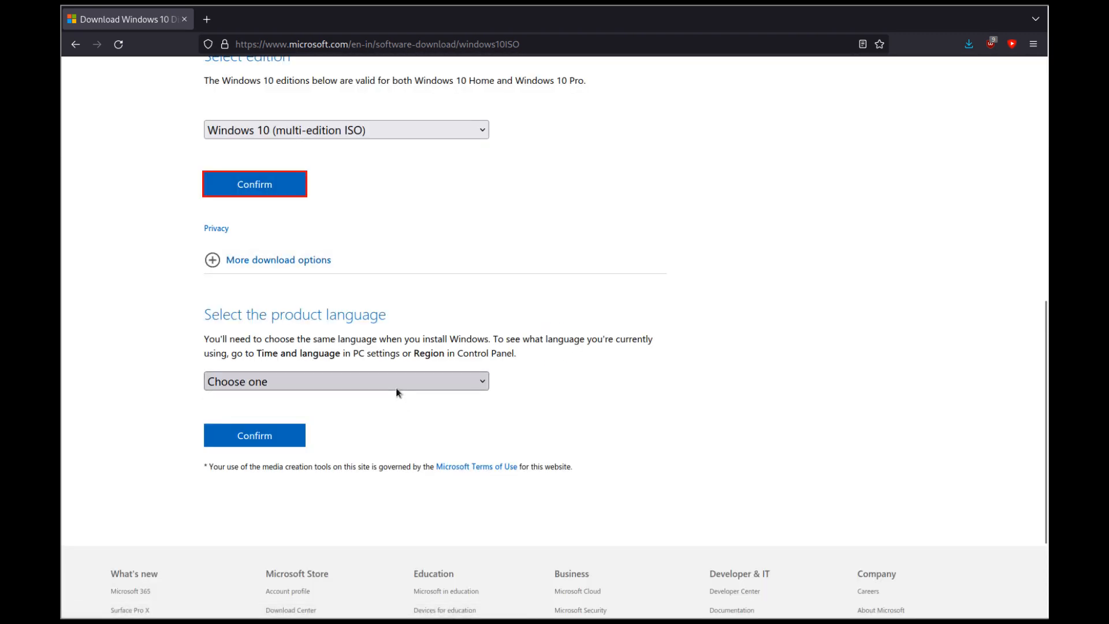
pyautogui.click(346, 381)
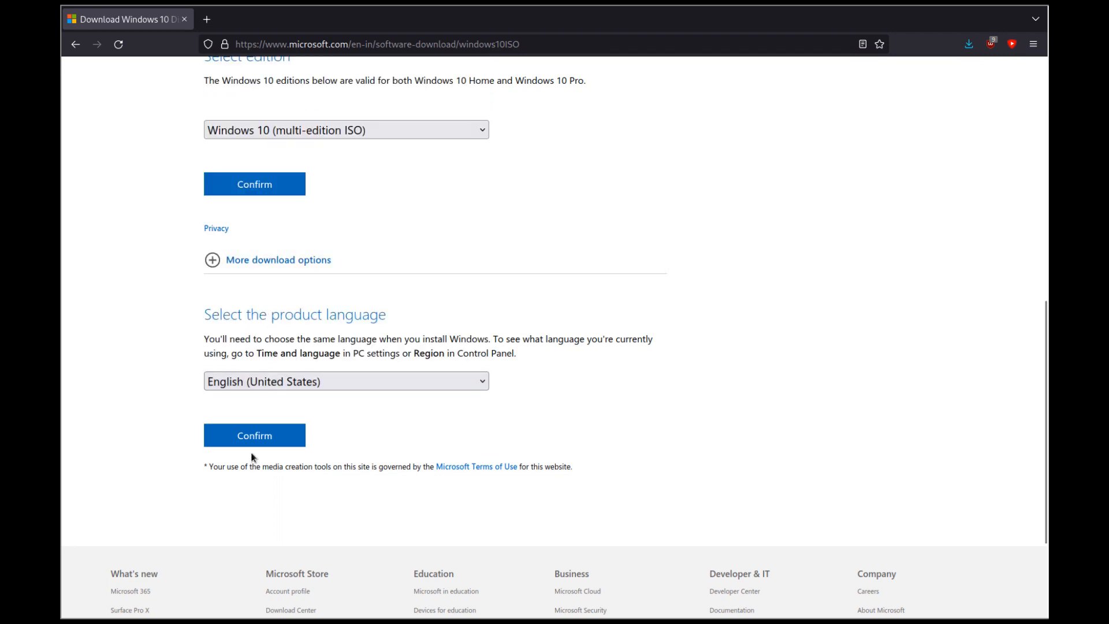
pyautogui.click(254, 435)
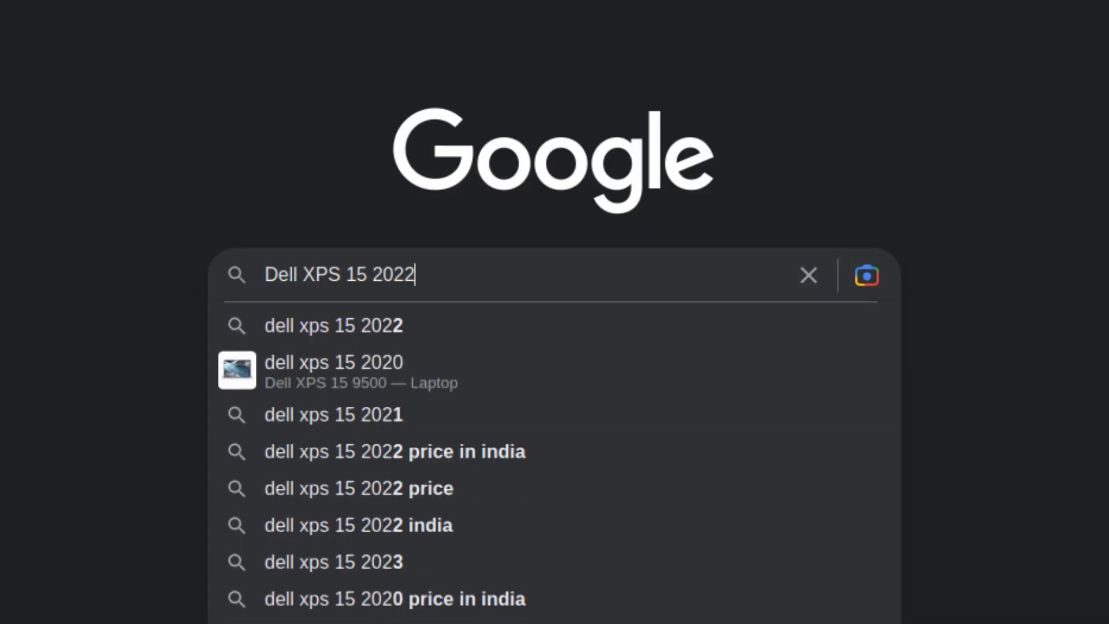
pyautogui.write('cpu')
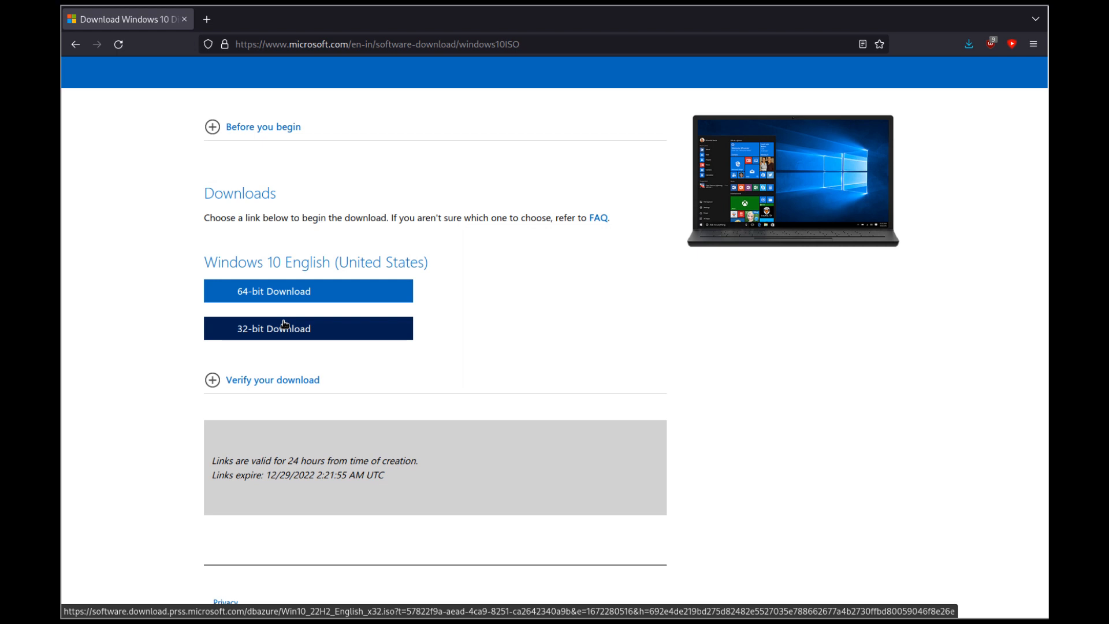
# - Start the 64-bit Windows 10 ISO download, browse the Ventoy drive, then cancel saving
pyautogui.click(307, 291)
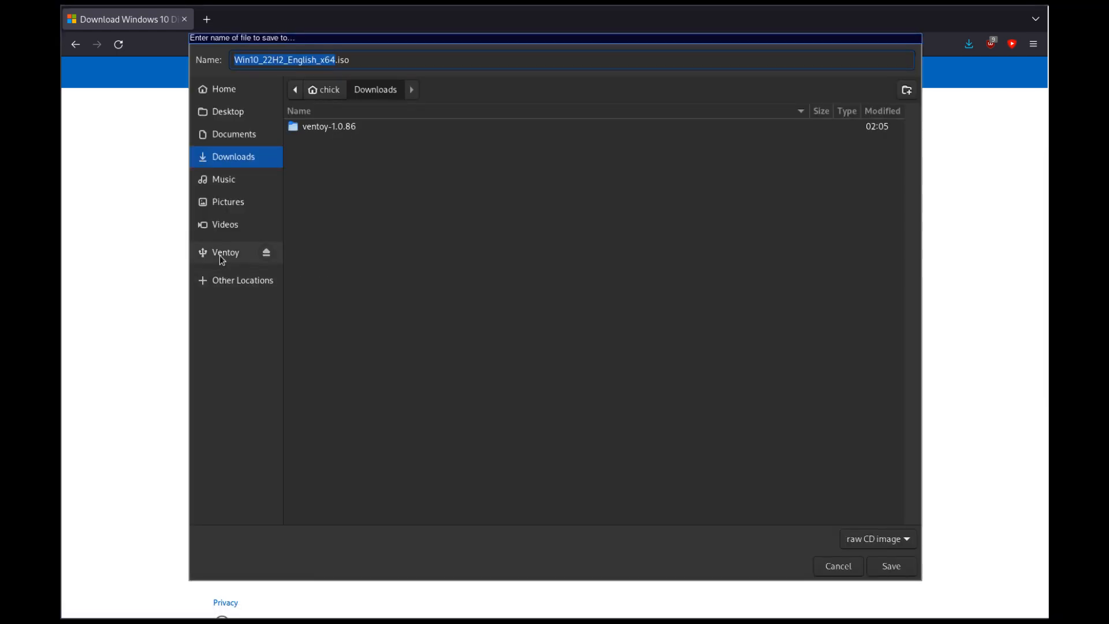
pyautogui.click(226, 253)
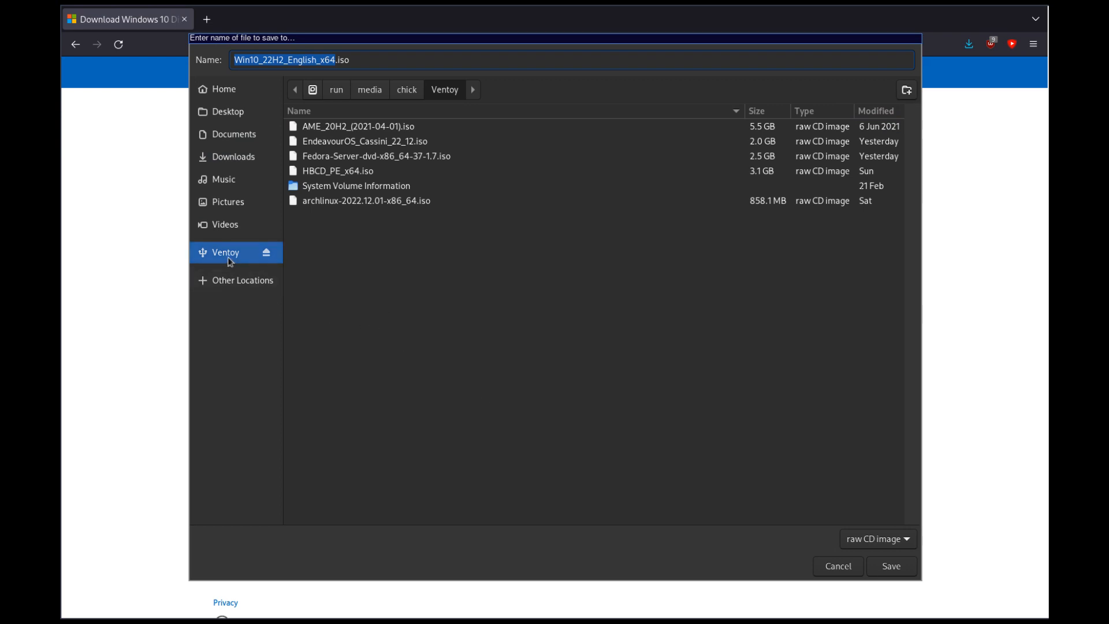
pyautogui.moveTo(226, 263)
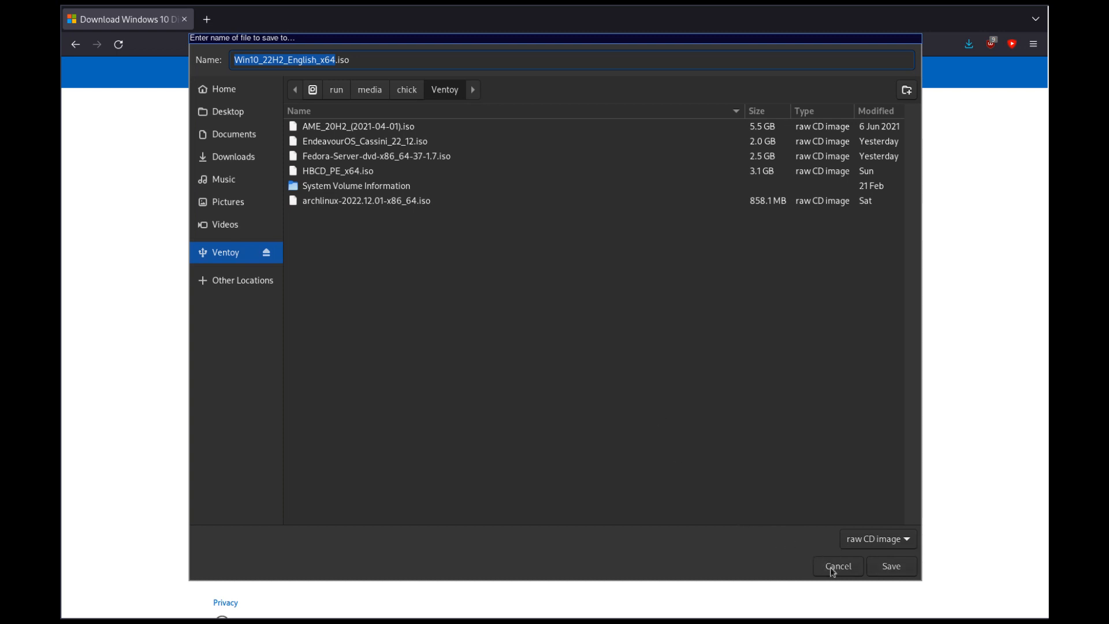
pyautogui.click(838, 566)
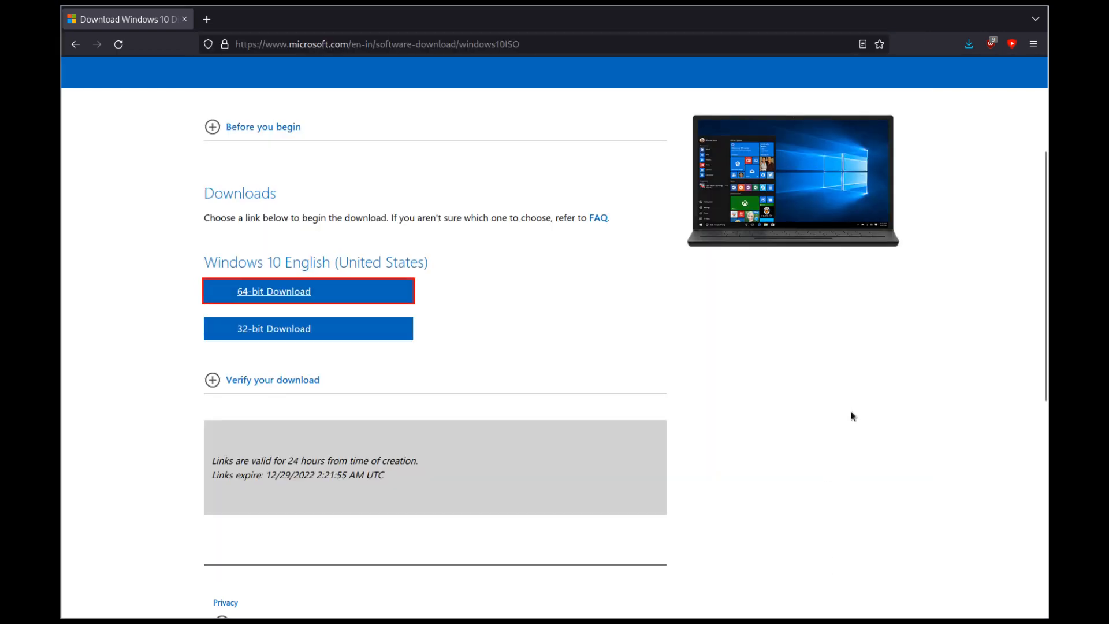
pyautogui.moveTo(589, 284)
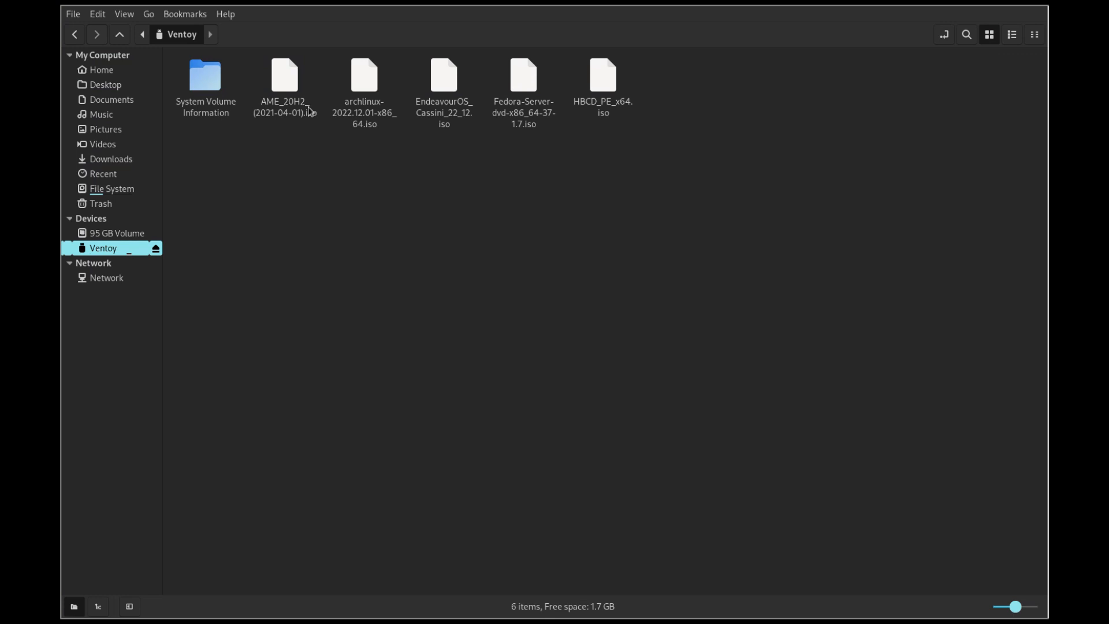
pyautogui.moveTo(524, 128)
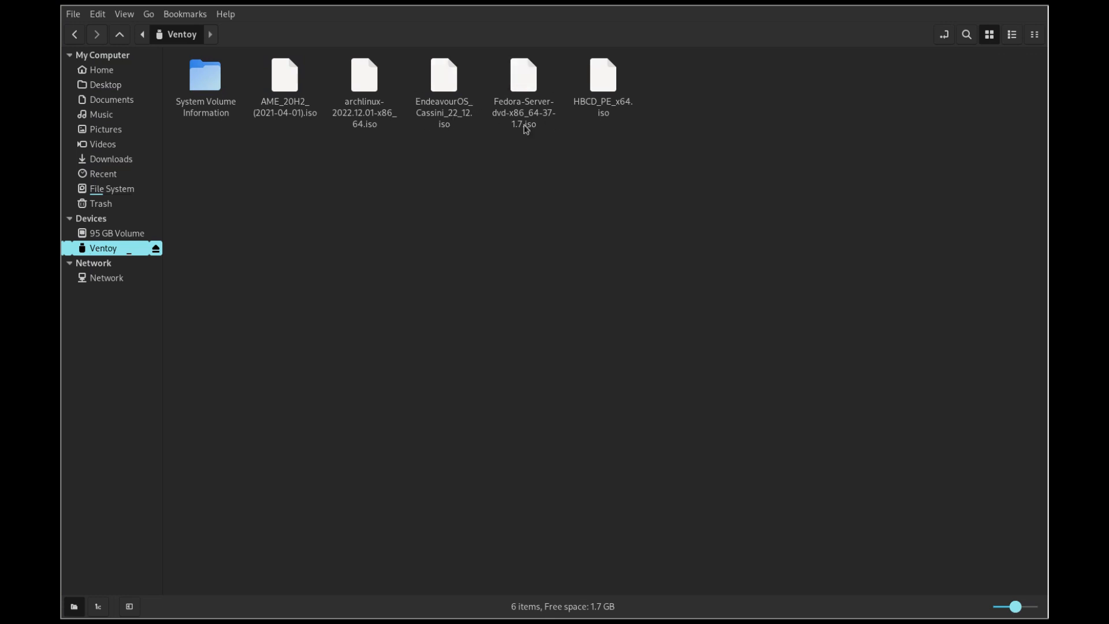
pyautogui.moveTo(691, 169)
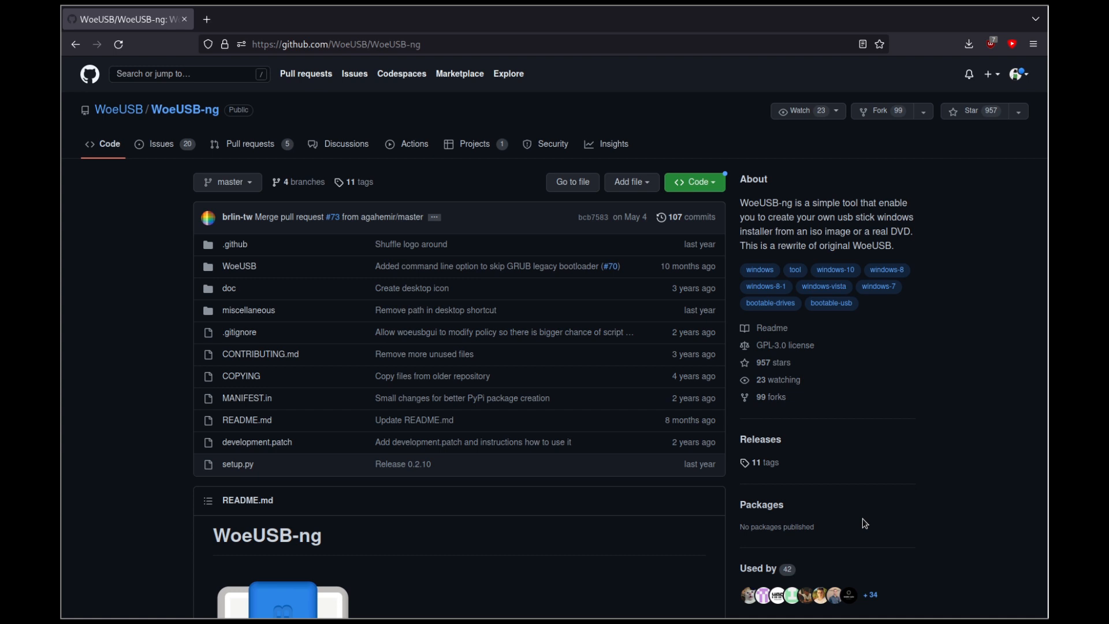
pyautogui.scroll(-3)
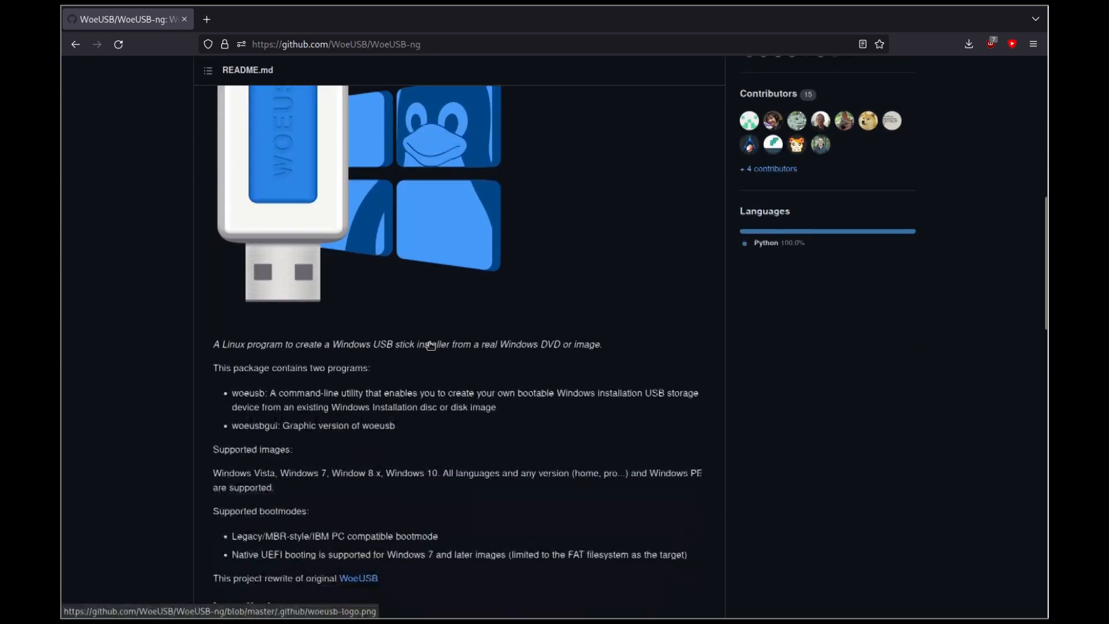
pyautogui.scroll(-3)
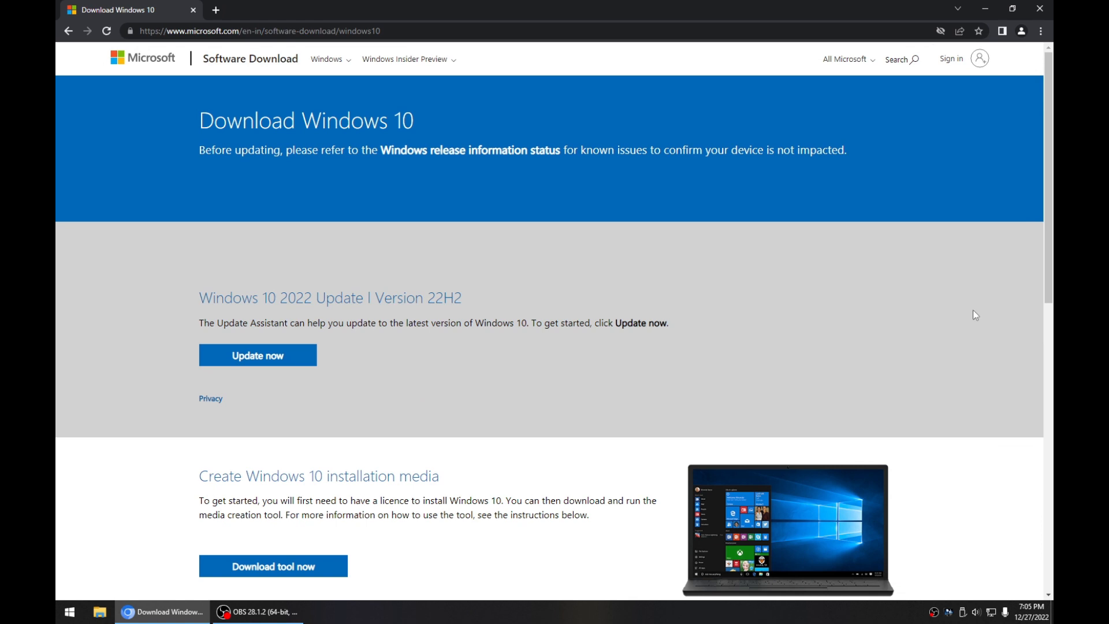
# - Show the page URL, scroll the Download Windows 10 page, and open DevTools
pyautogui.click(283, 30)
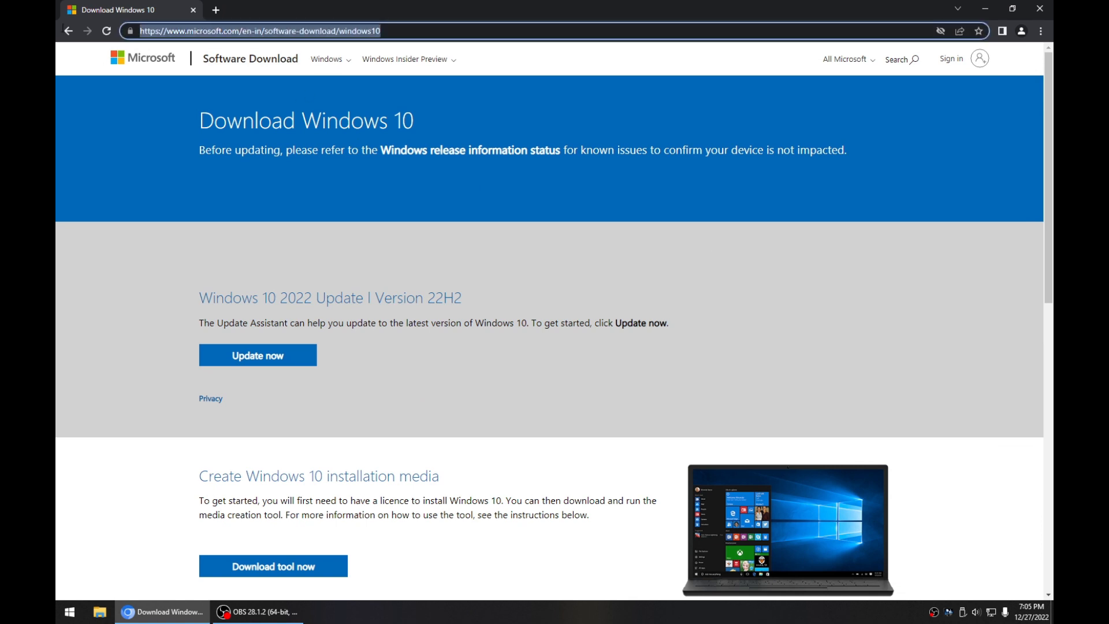
pyautogui.scroll(-3)
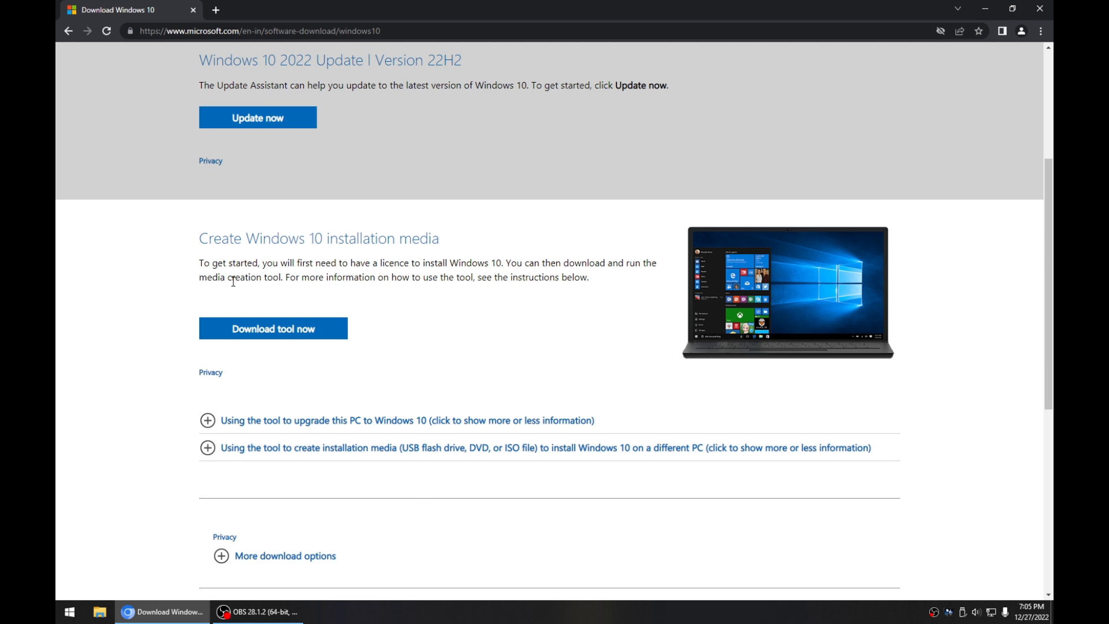
pyautogui.scroll(3)
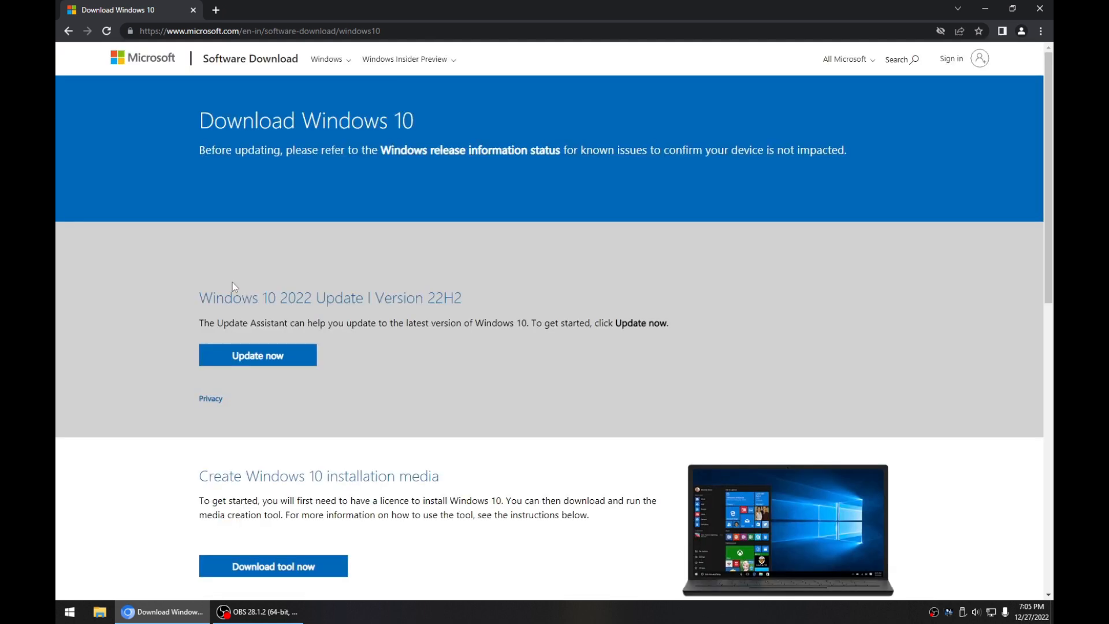
pyautogui.press('F12')
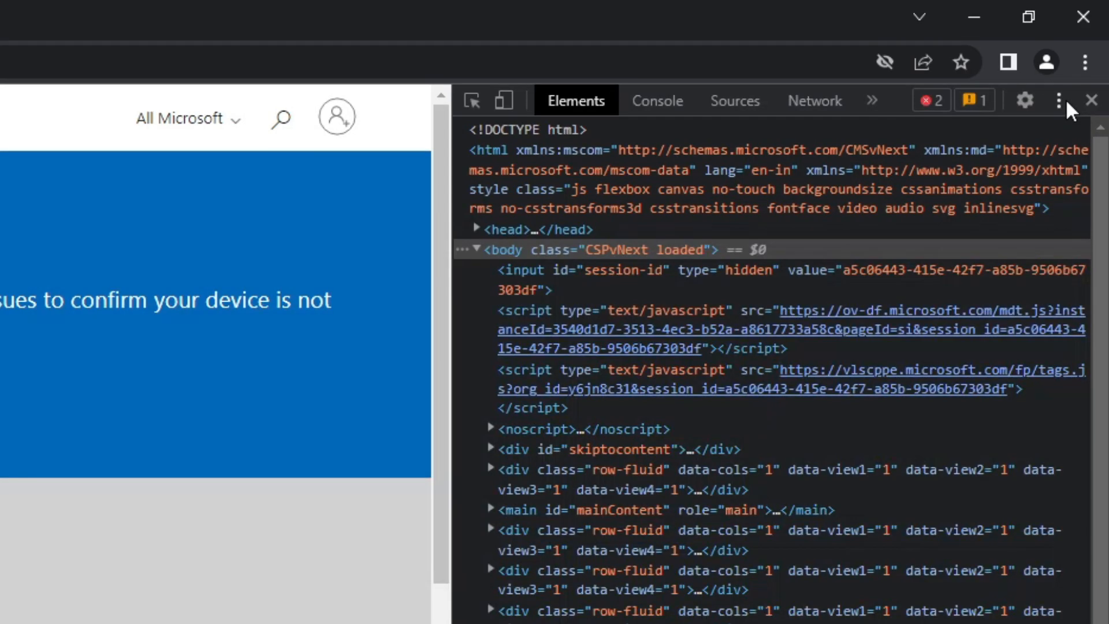
# - In Network conditions, untick 'Use browser default' and choose a Safari iOS user agent
pyautogui.click(1059, 100)
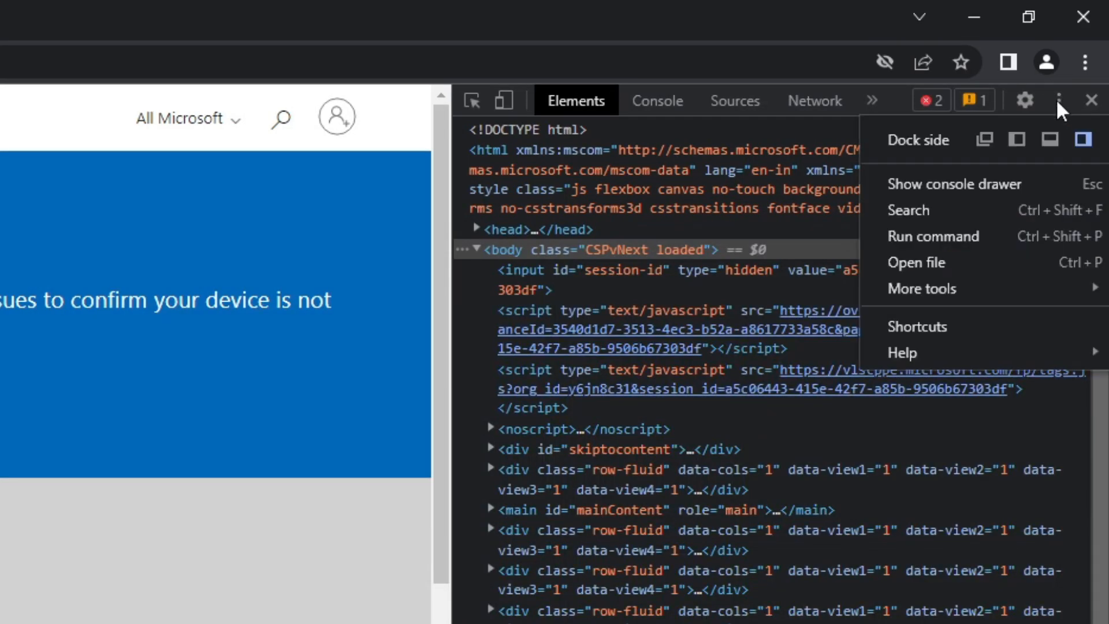
pyautogui.moveTo(923, 287)
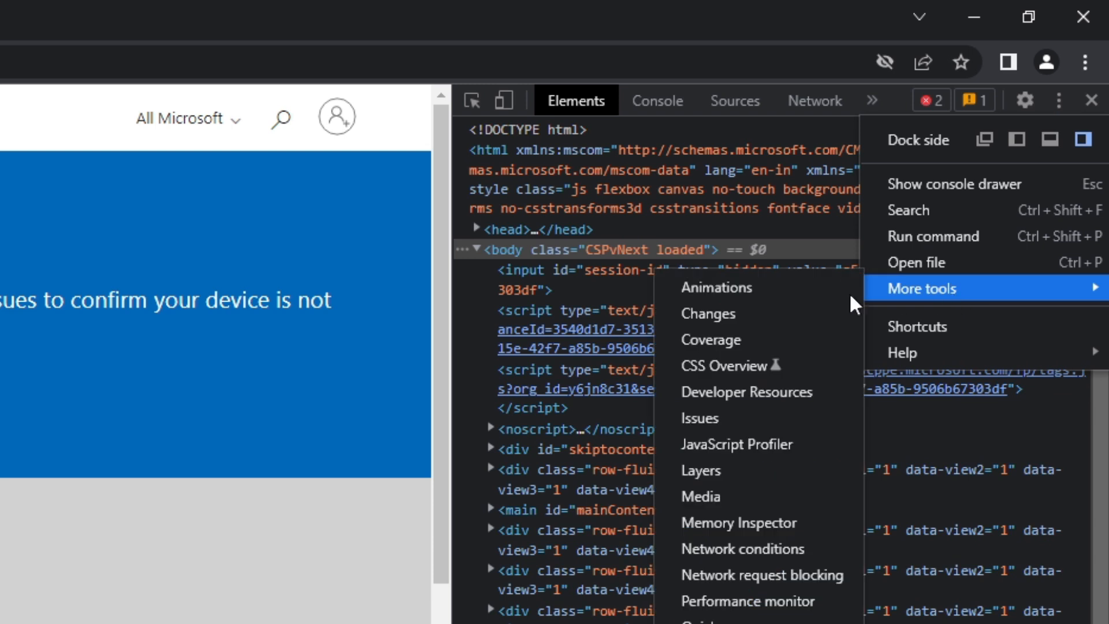
pyautogui.moveTo(741, 548)
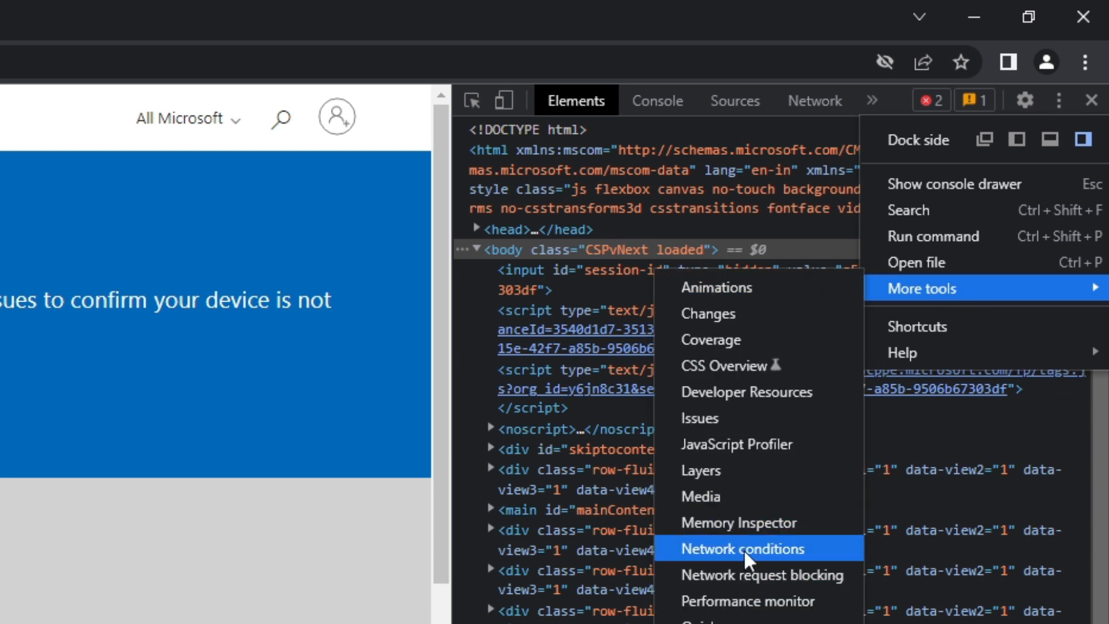
pyautogui.click(741, 548)
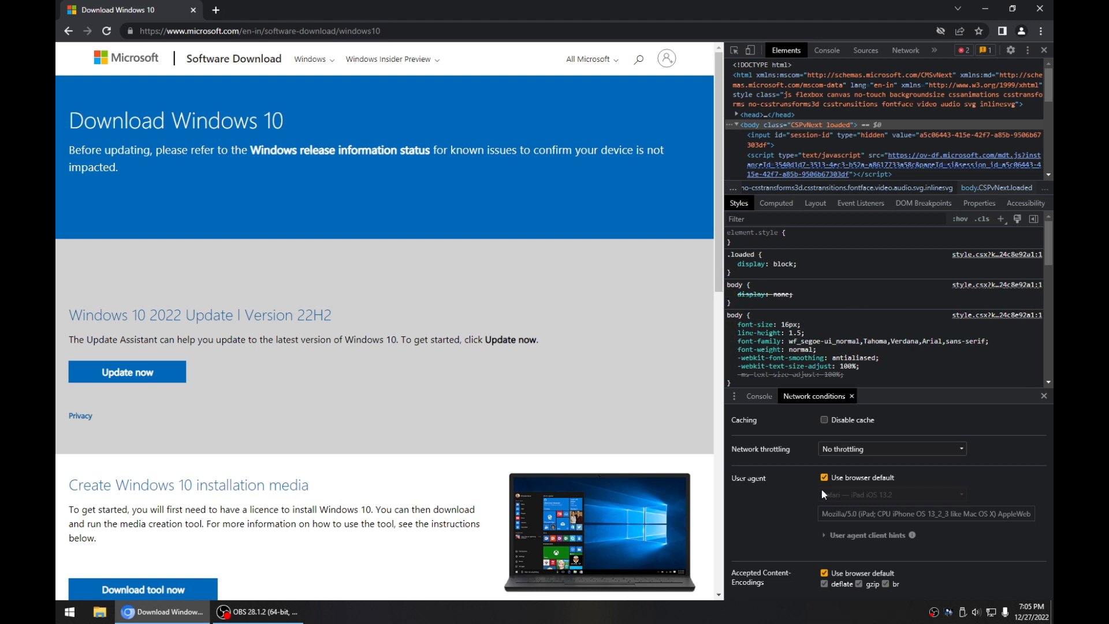
pyautogui.click(825, 477)
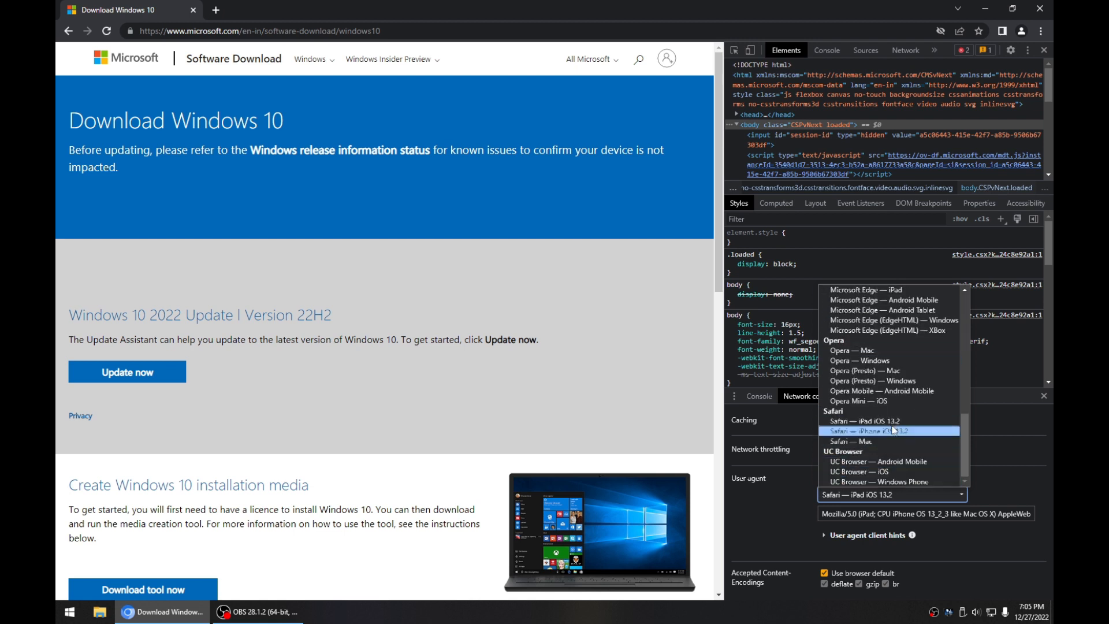
pyautogui.click(891, 431)
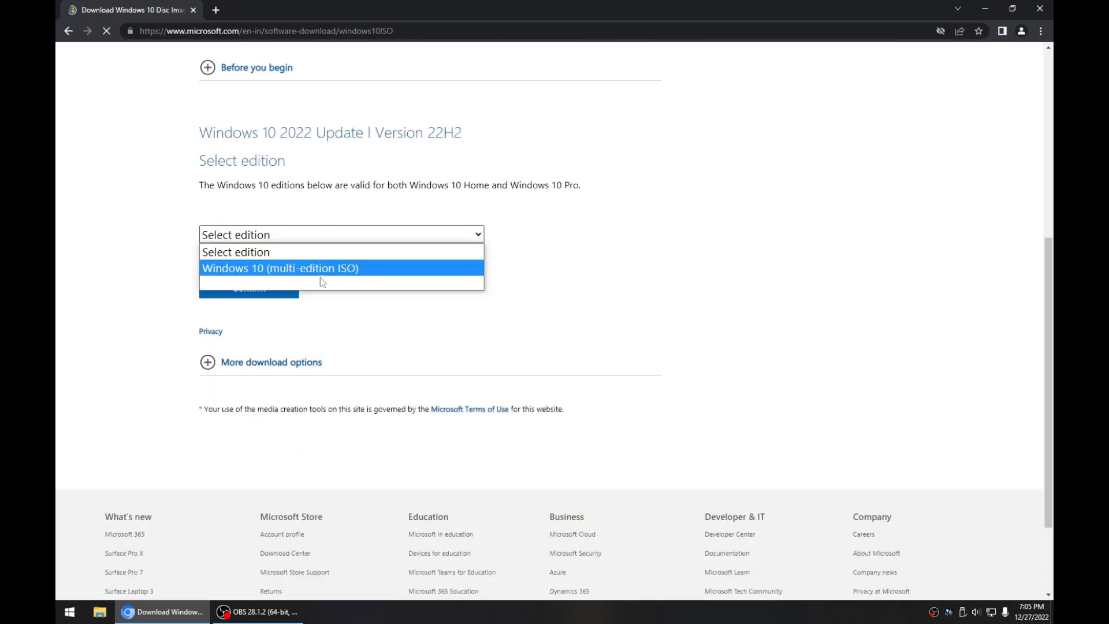
# - Select 'Windows 10 (multi-edition ISO)' in the edition list and confirm it
pyautogui.click(280, 268)
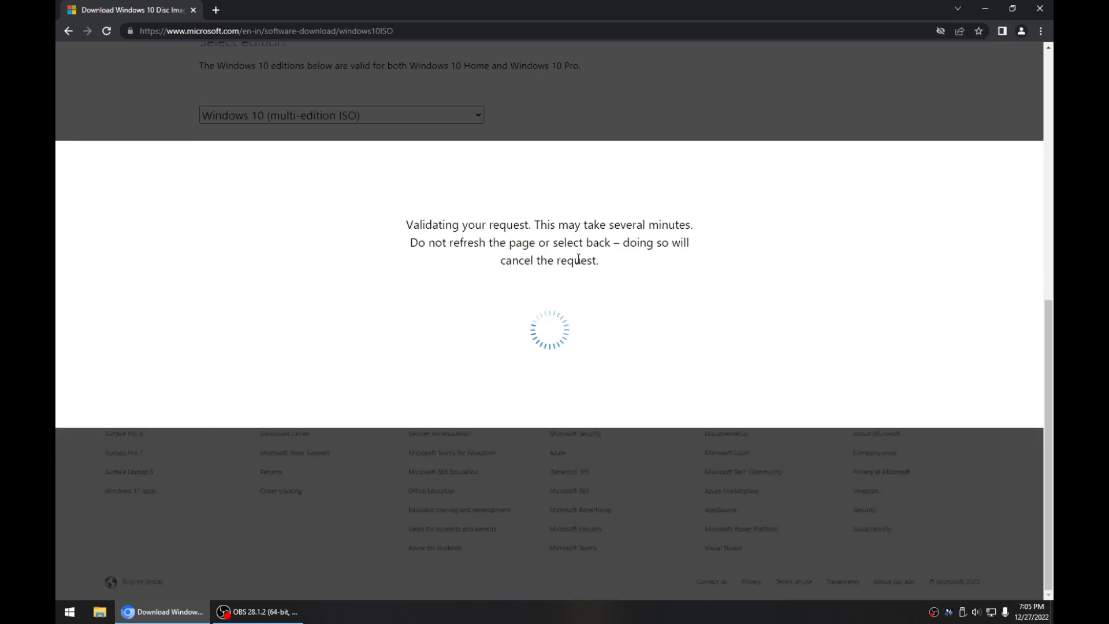
pyautogui.click(341, 363)
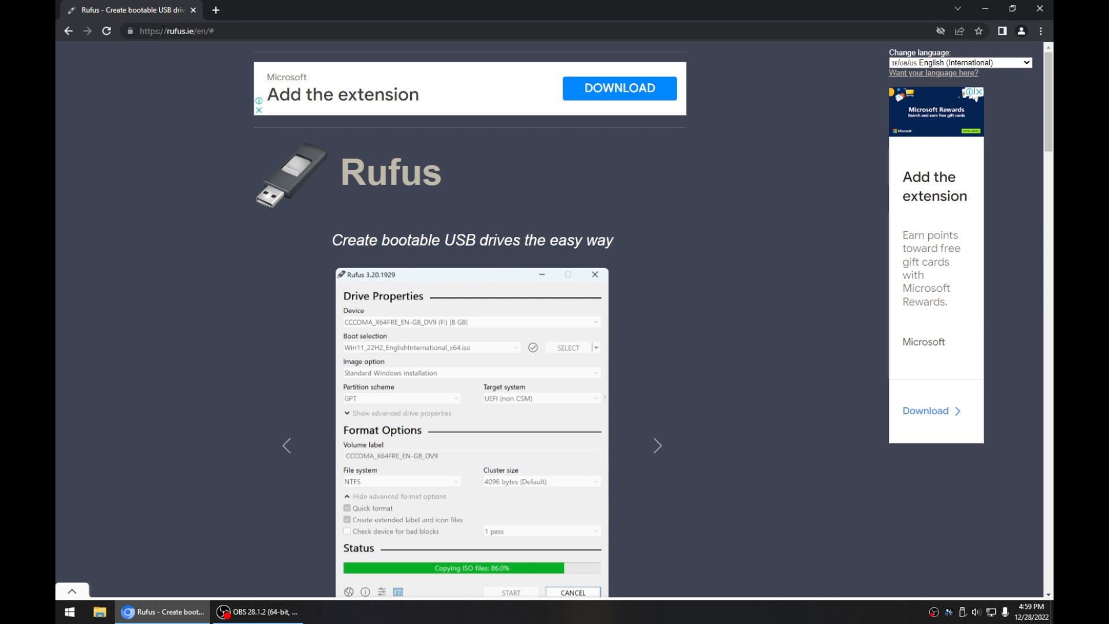
# - Download Rufus 3.21 from the Download section and run rufus-3.21 (1).exe
pyautogui.scroll(-3)
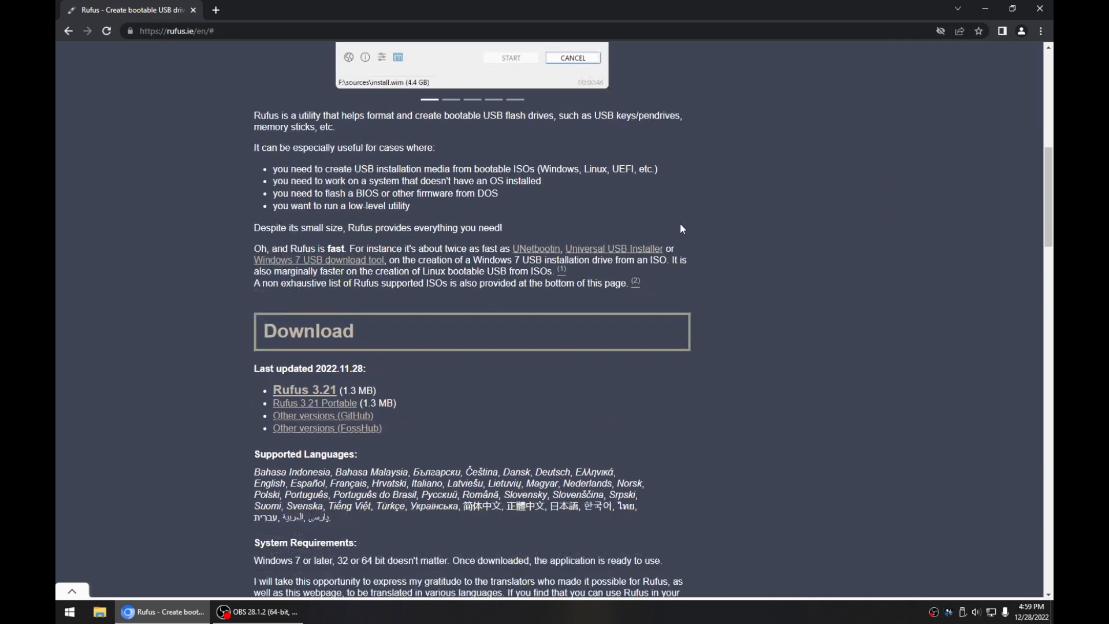
pyautogui.click(304, 390)
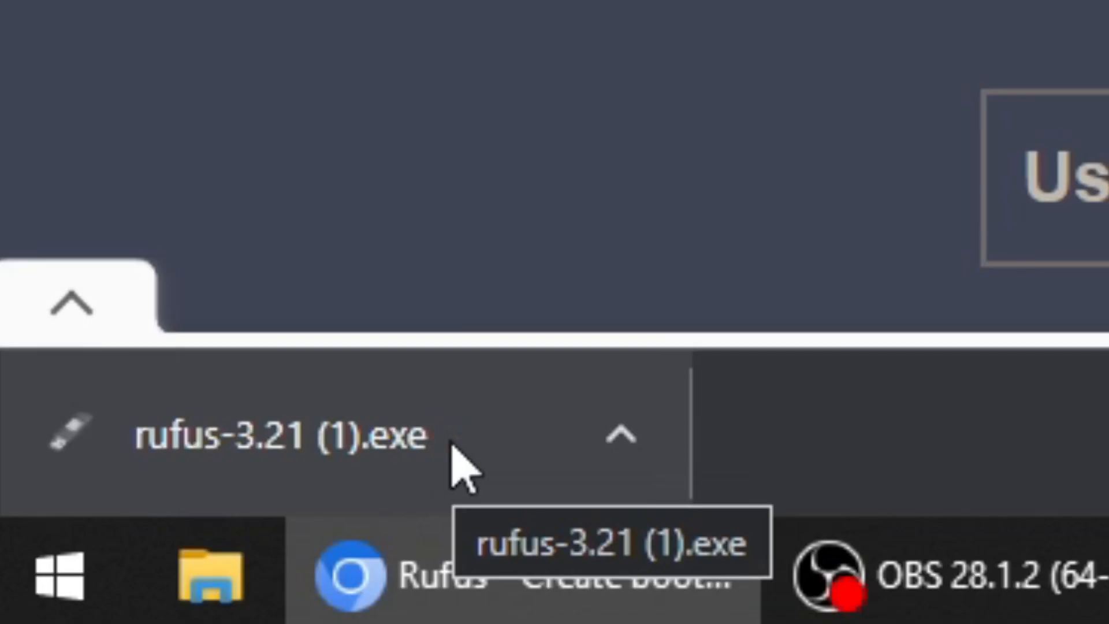
pyautogui.click(284, 436)
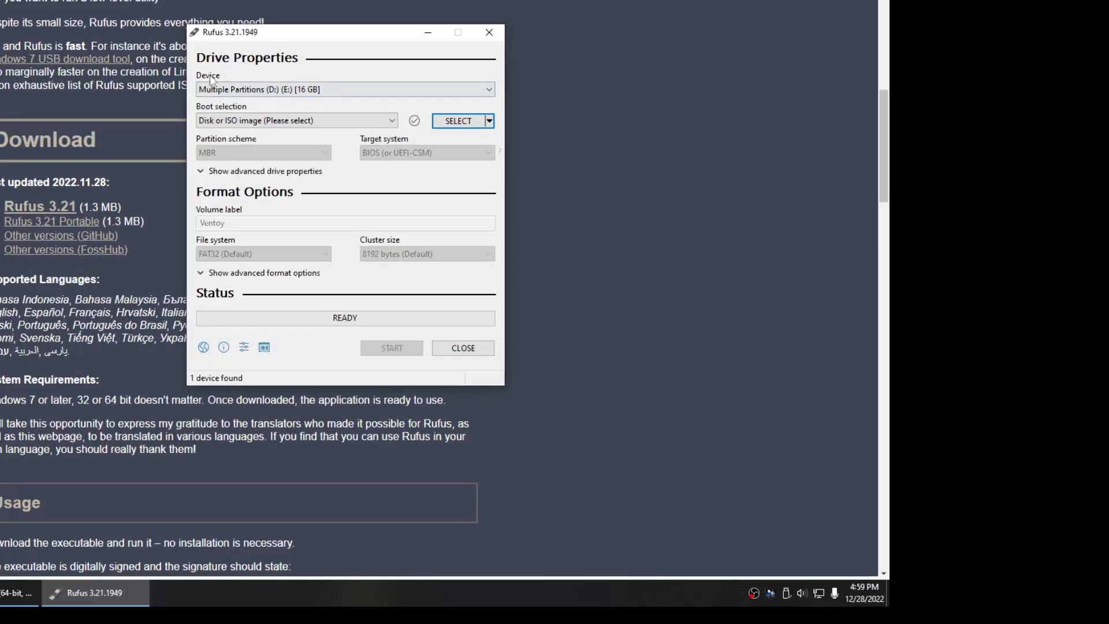
pyautogui.click(344, 89)
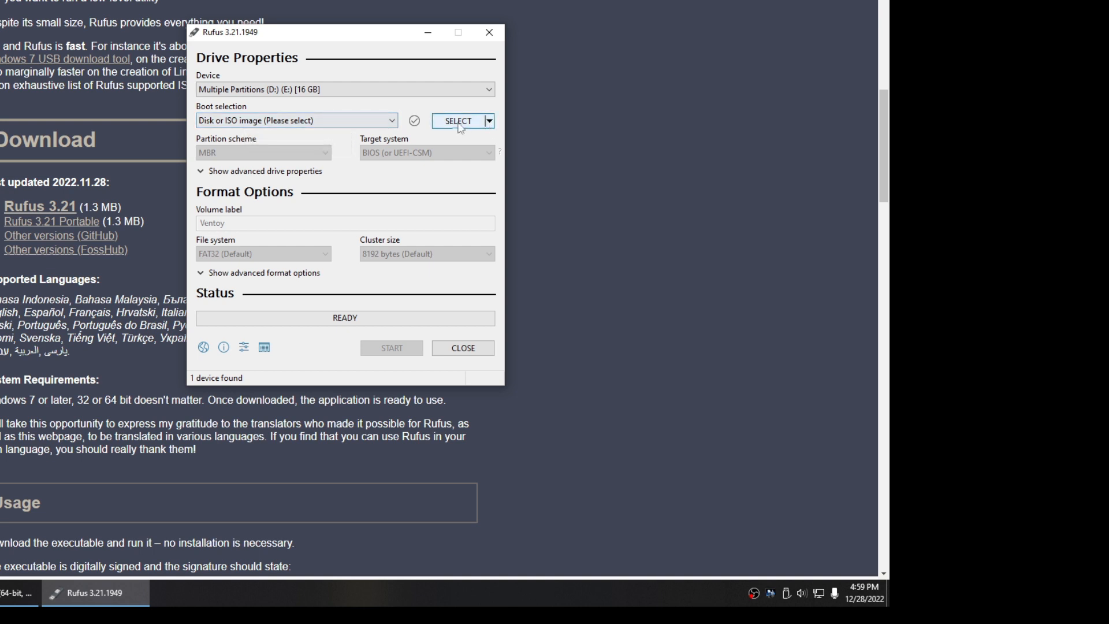
pyautogui.click(459, 120)
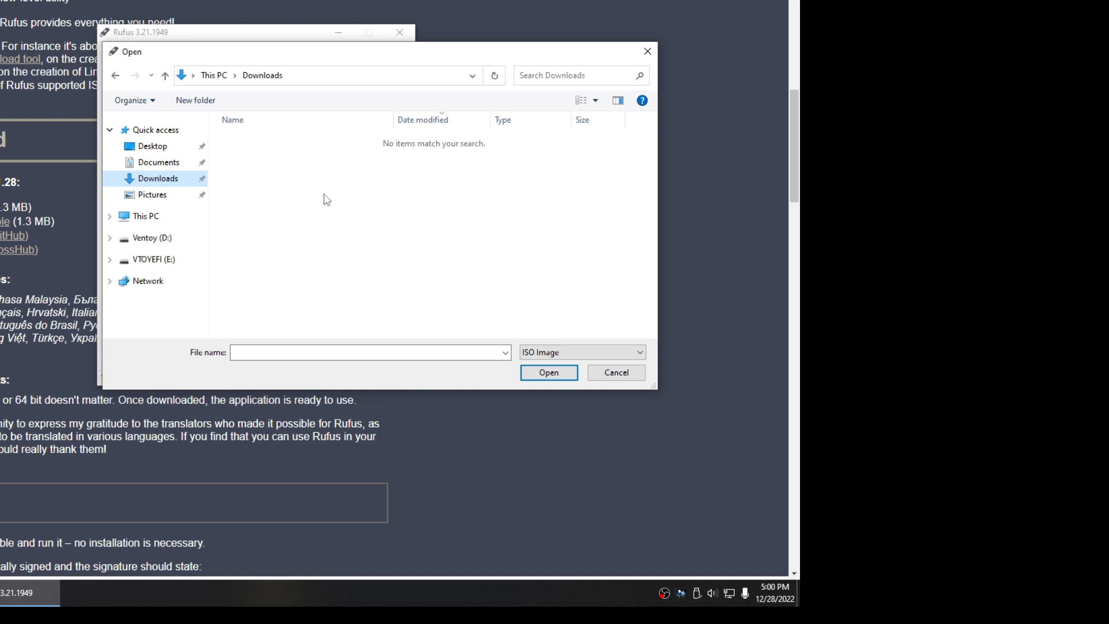
pyautogui.click(614, 374)
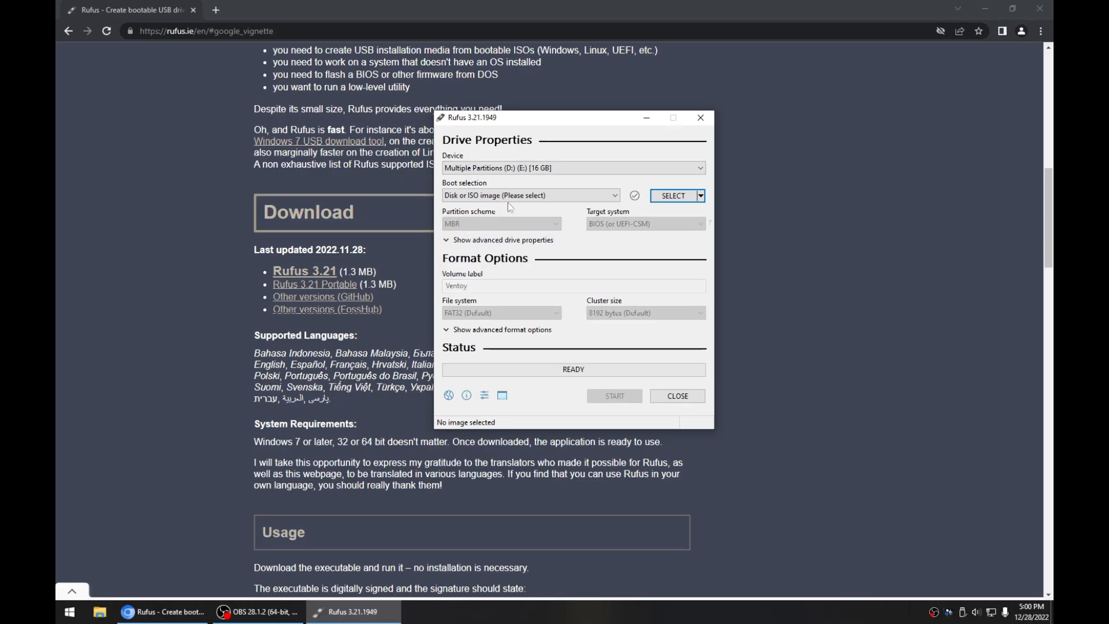
pyautogui.moveTo(590, 236)
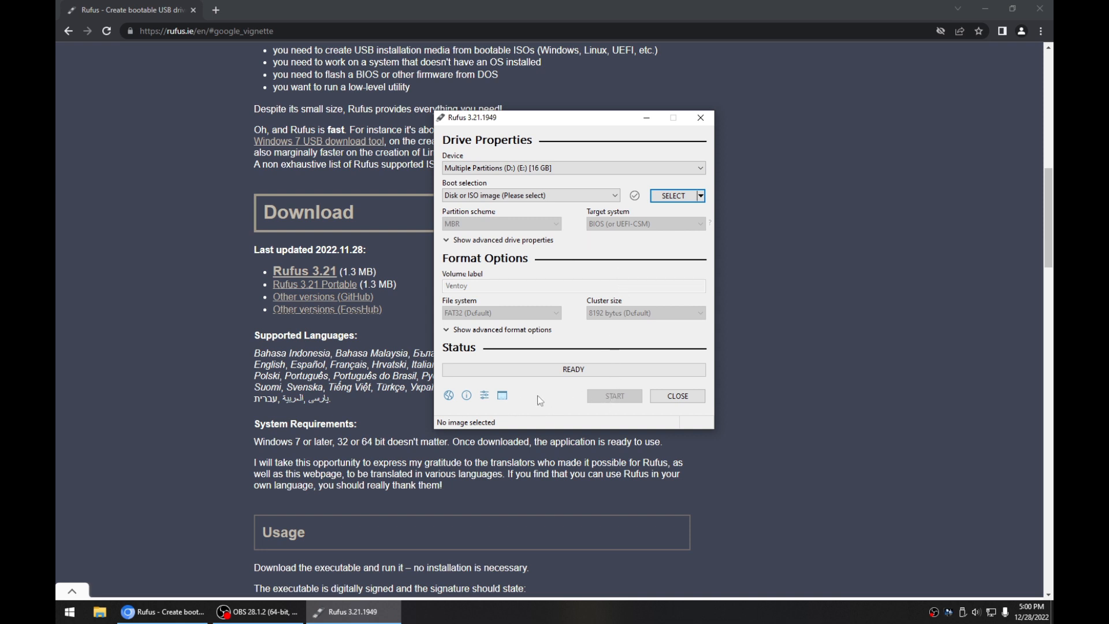
pyautogui.moveTo(677, 396)
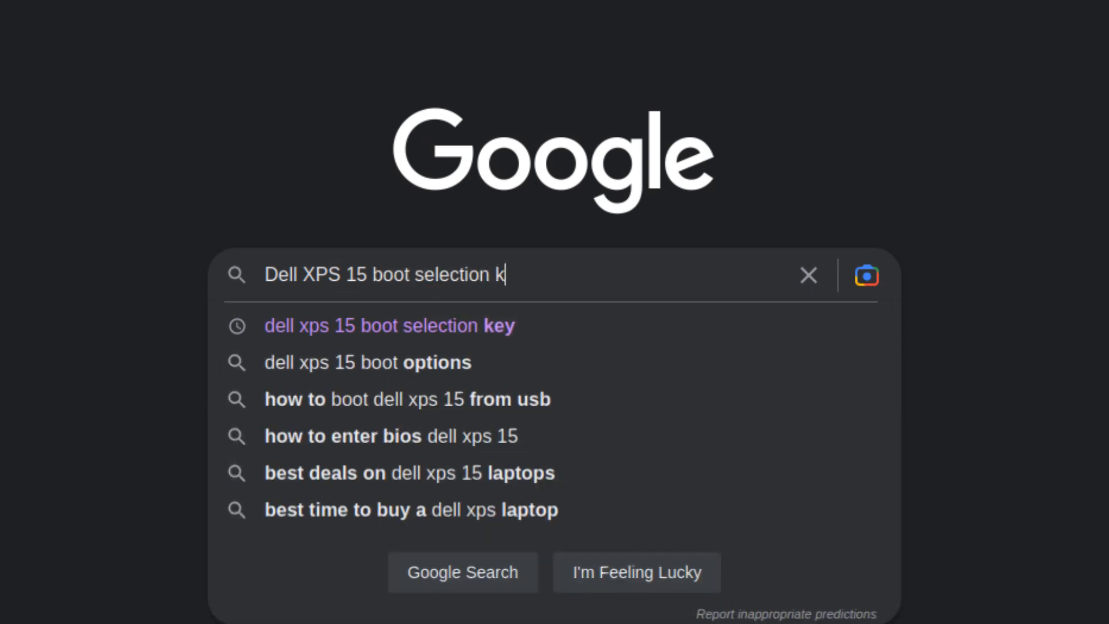
# - Search Google for the Dell XPS 15 boot selection key using the matching suggestion
pyautogui.click(373, 326)
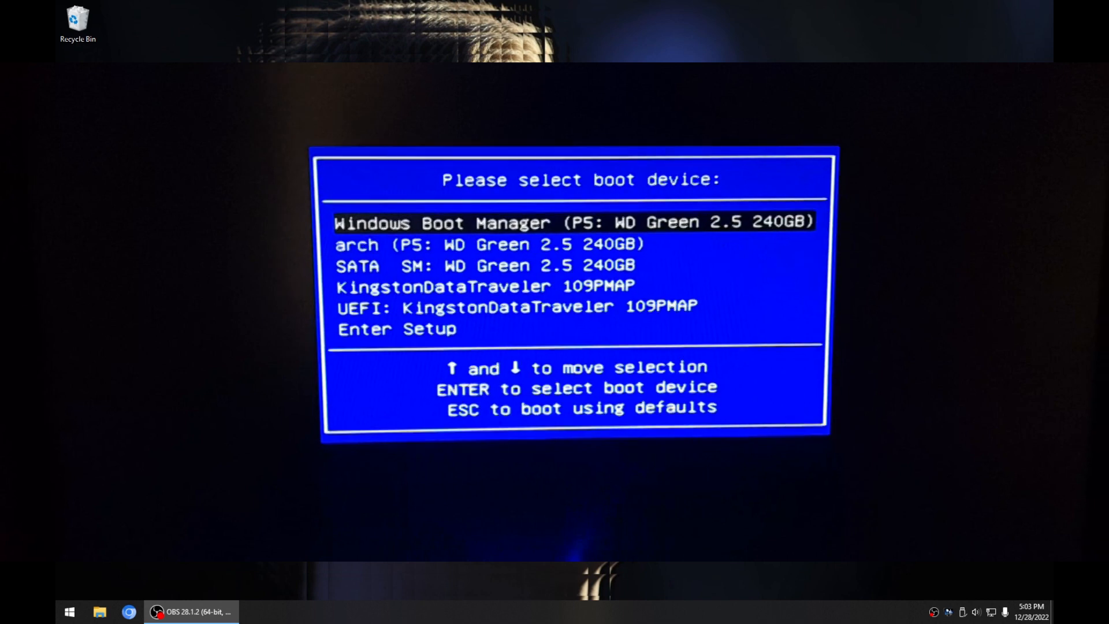
# - Move the boot menu highlight down to the SATA WD Green 2.5 240GB entry
pyautogui.press('Down')
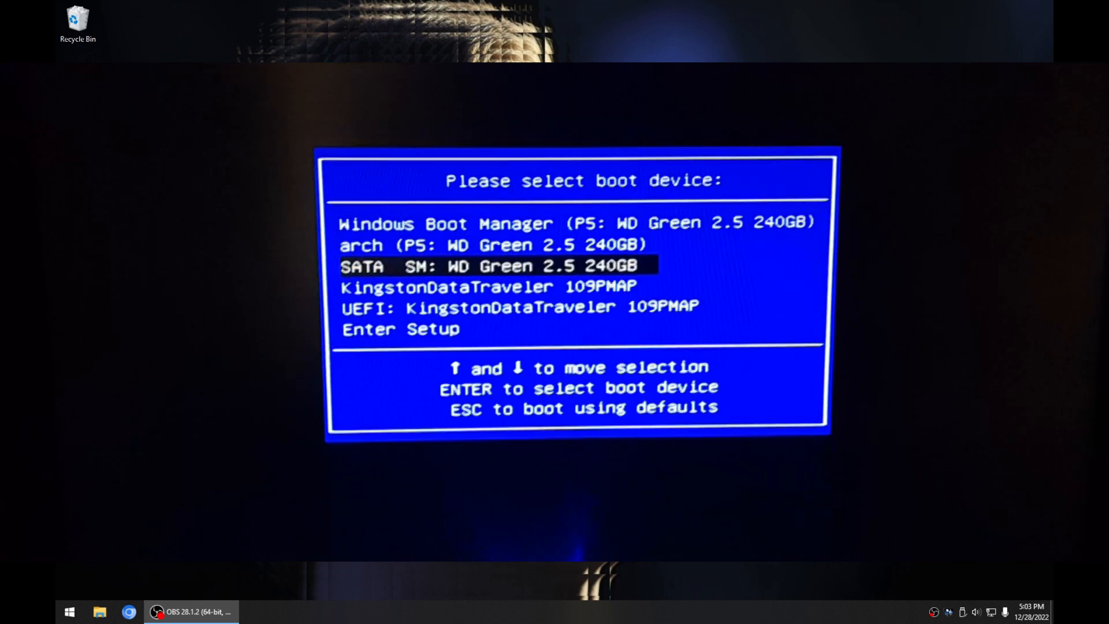